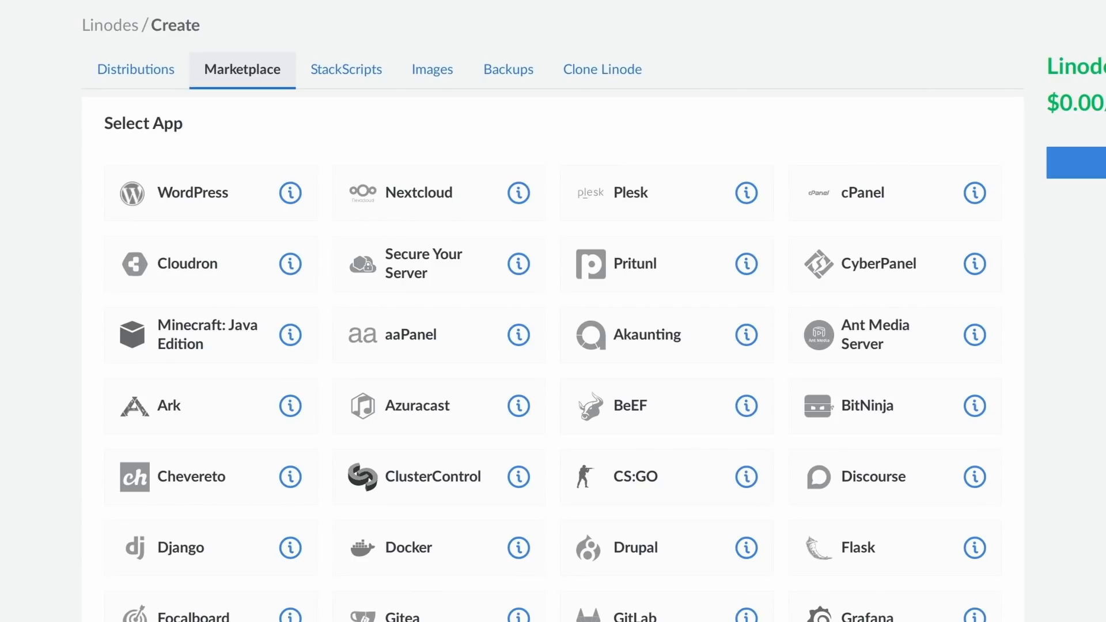
Pick Minecraft: Java Edition from the Marketplace Select App grid for the new Linode
scroll("down", 3)
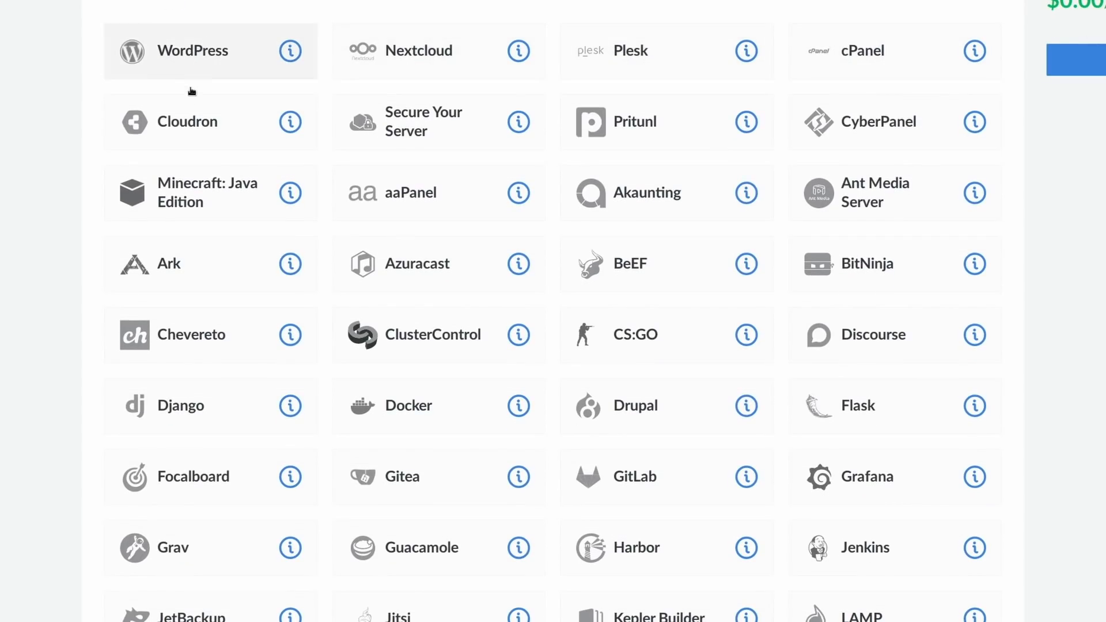
mouse_move(445, 198)
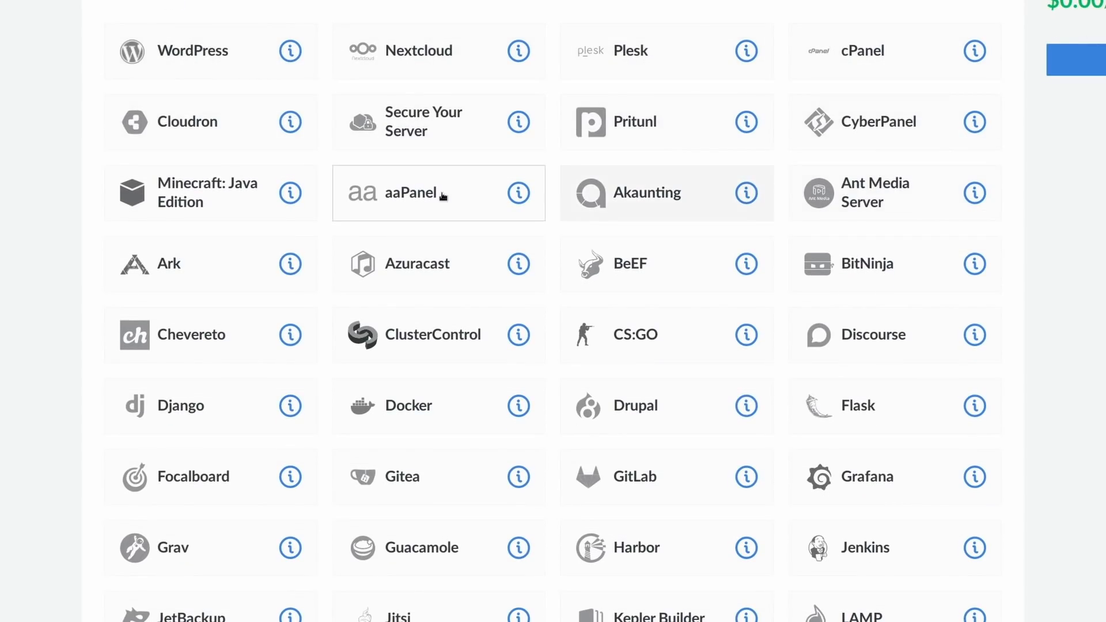
left_click(200, 194)
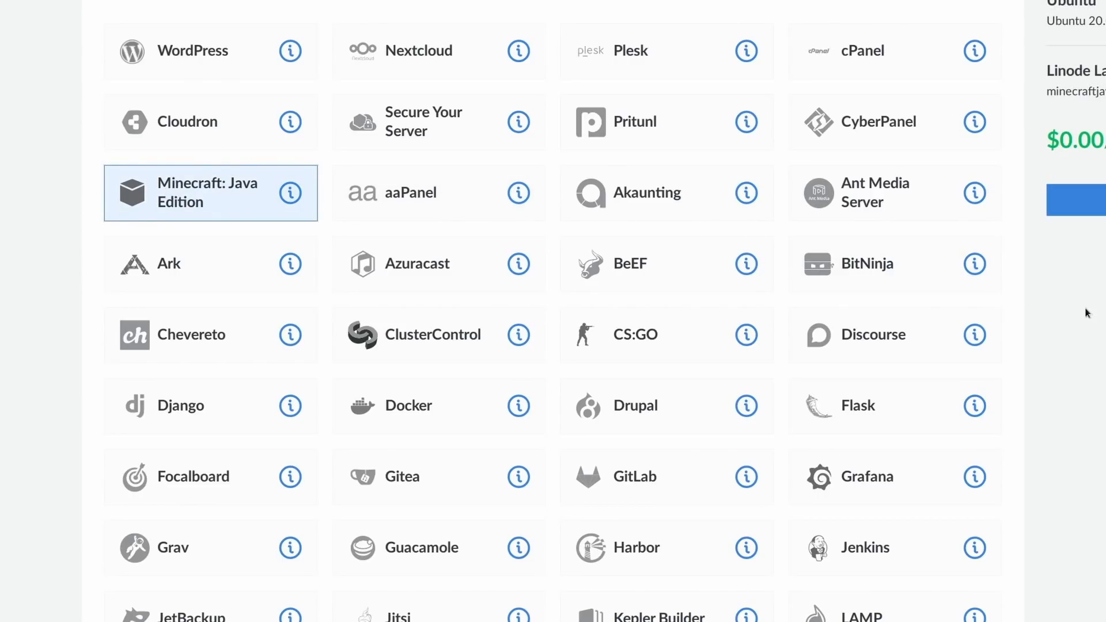
scroll("down", 3)
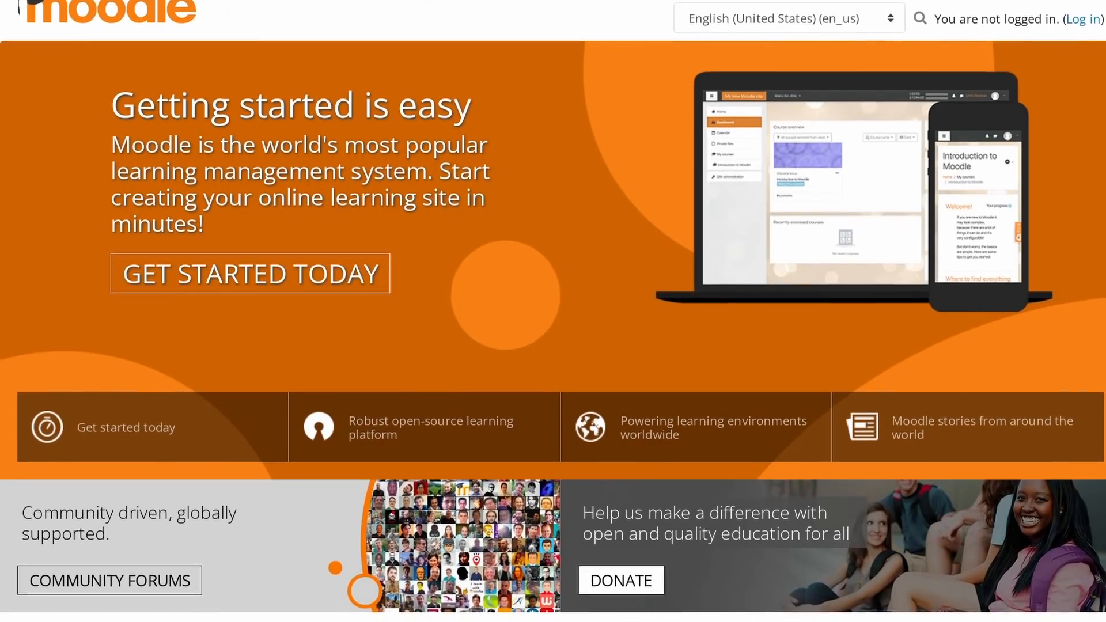
Read down the Moodle homepage, then the Focalboard project tracking intro
scroll("down", 3)
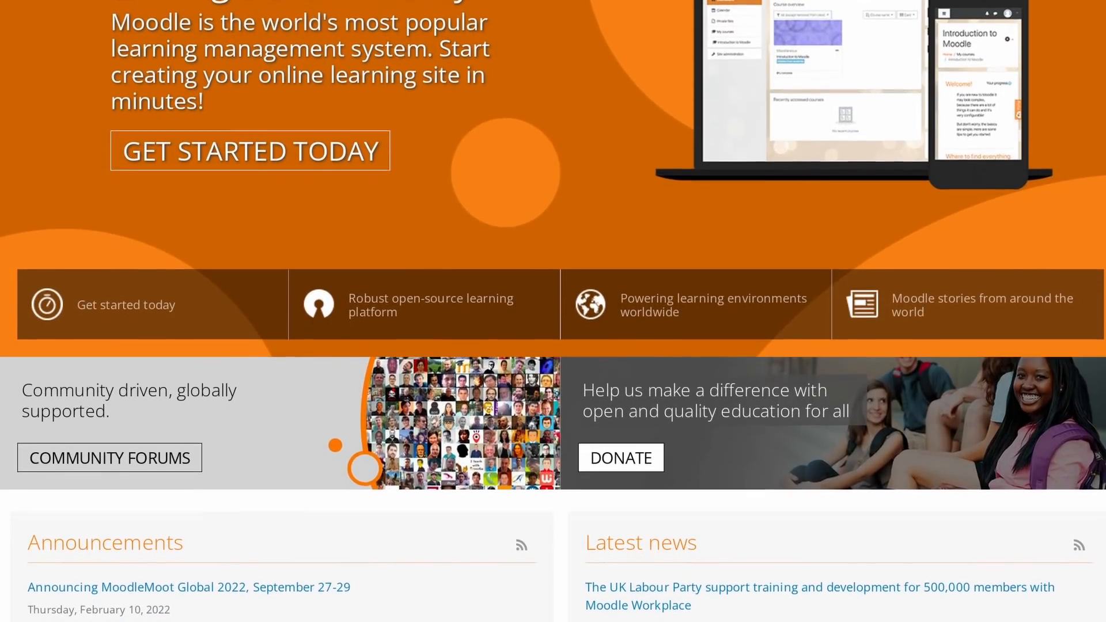
scroll("down", 3)
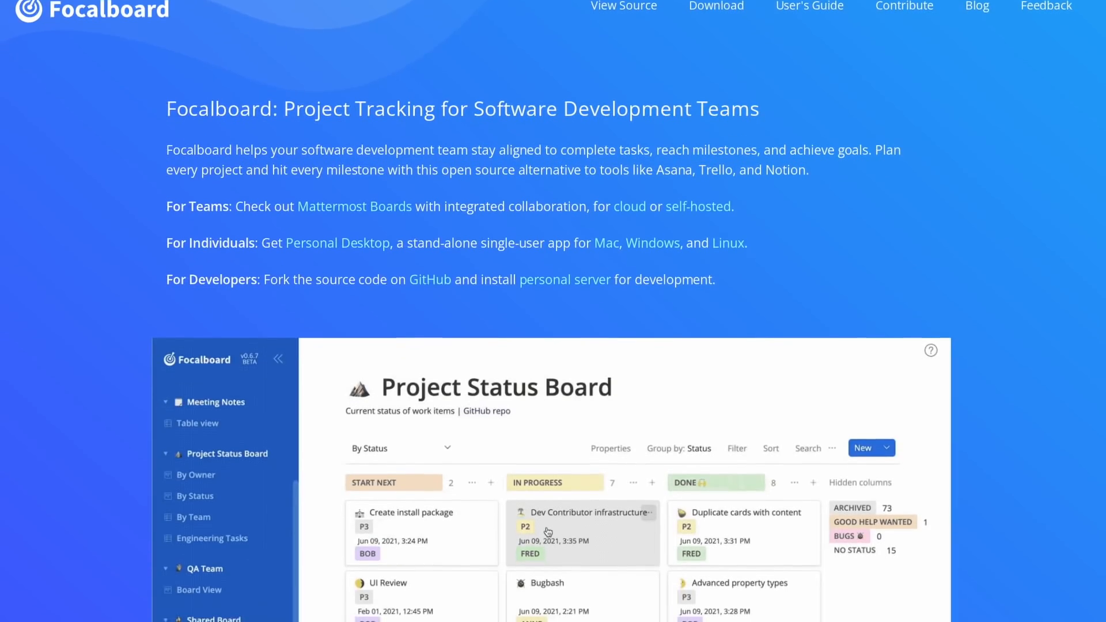
scroll("down", 3)
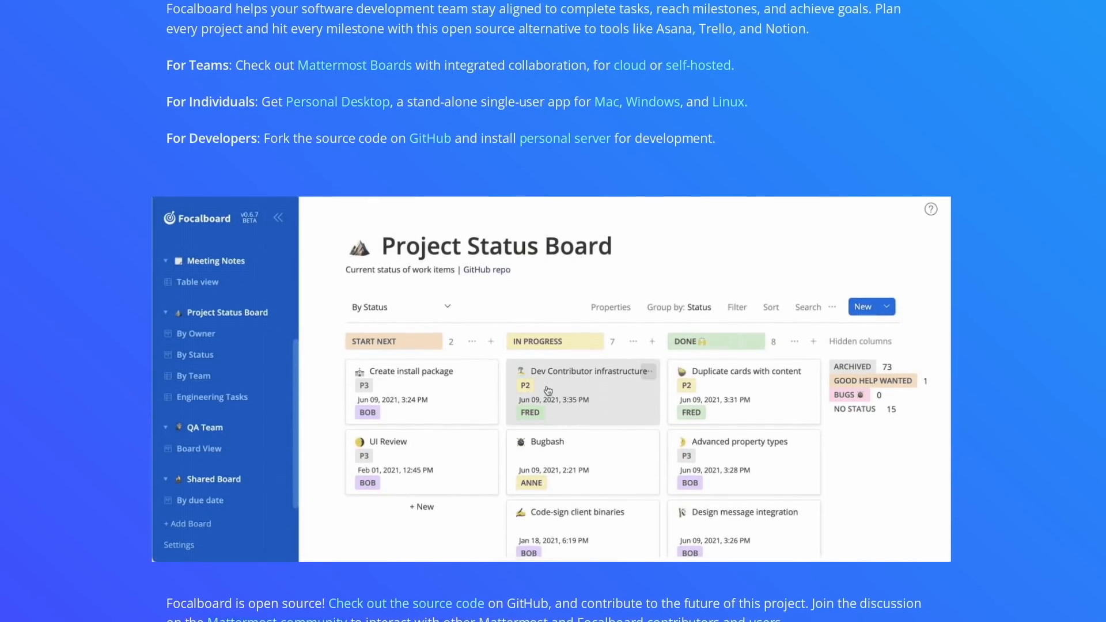
scroll("down", 3)
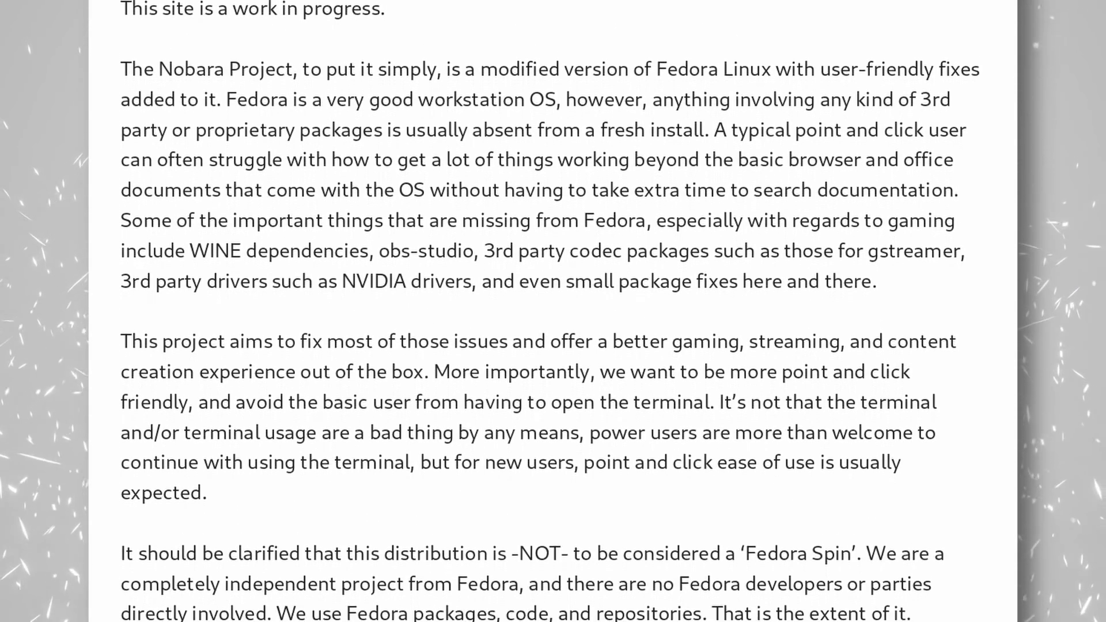
Read the Nobara description down to its list of fixes on top of Fedora 35
scroll("down", 3)
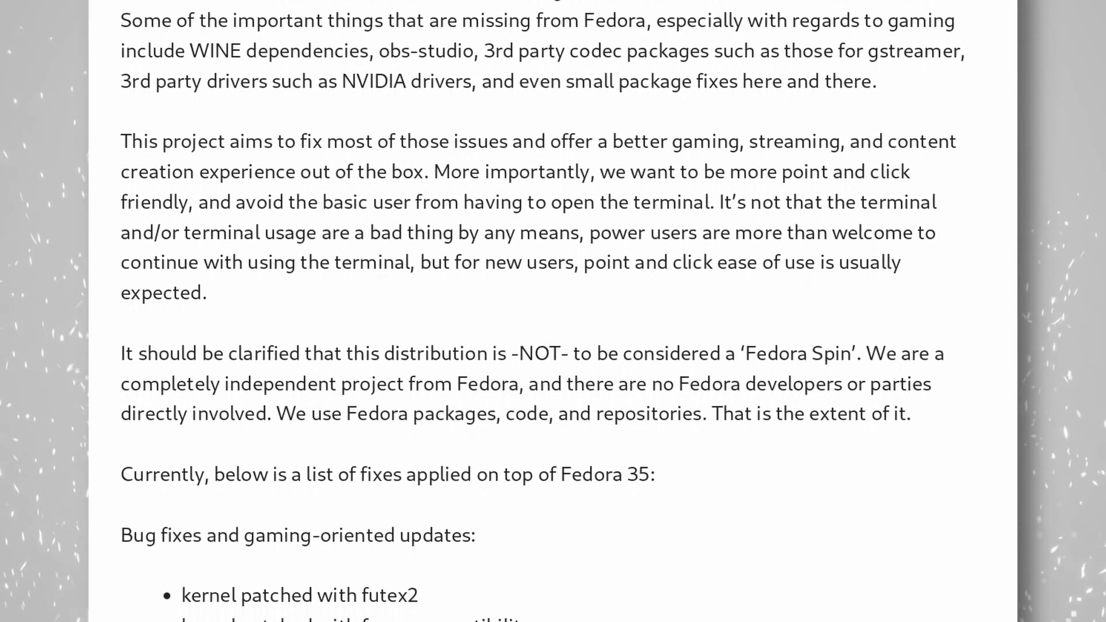
scroll("down", 3)
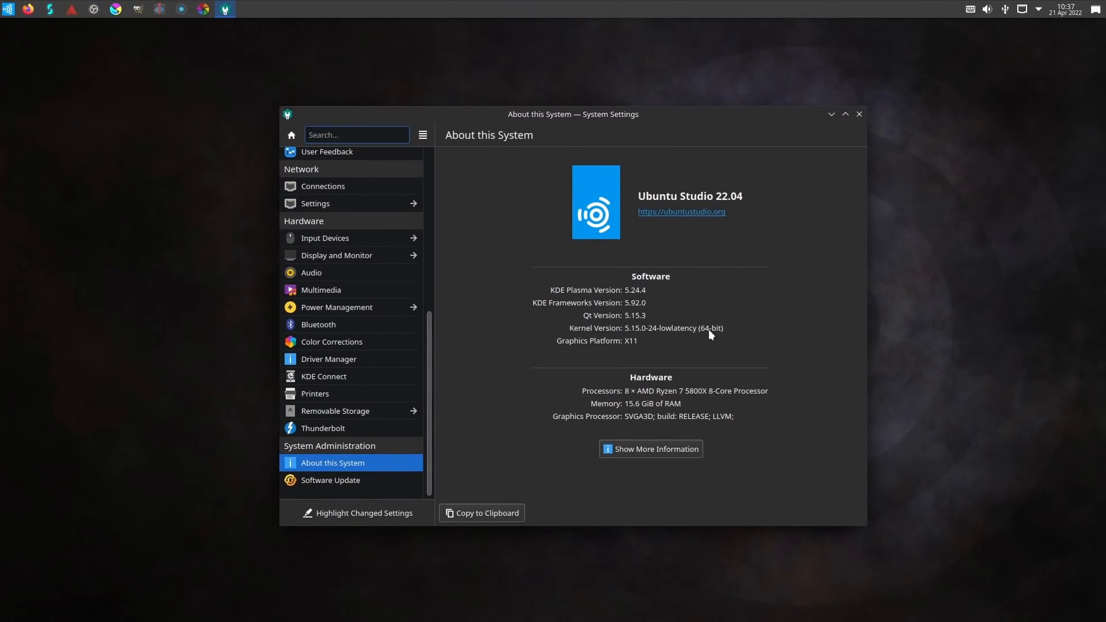
mouse_move(646, 286)
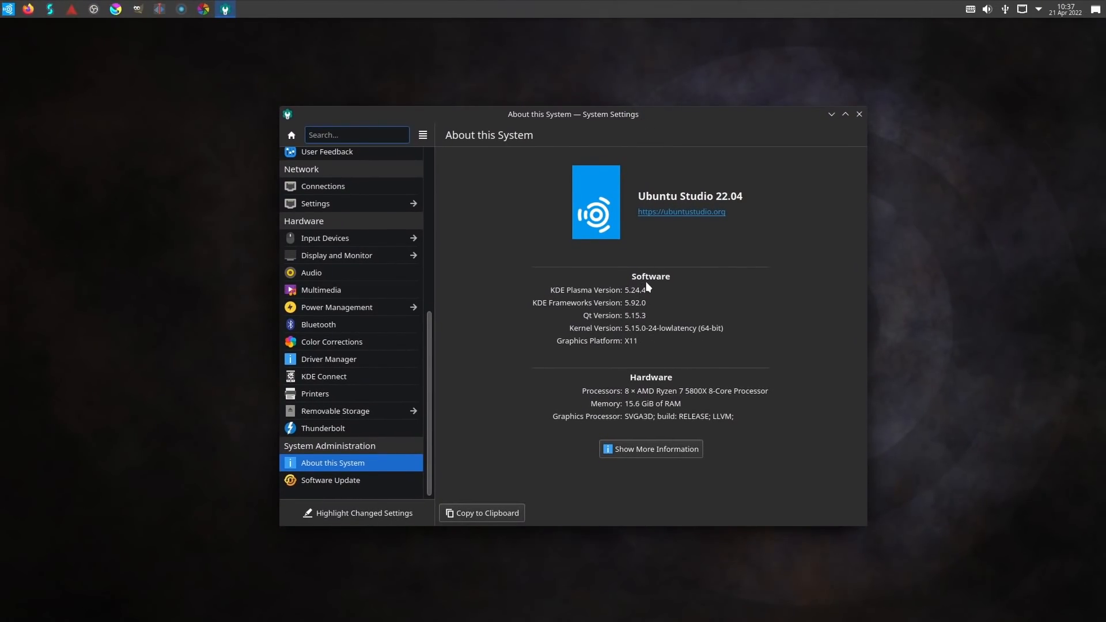
mouse_move(613, 295)
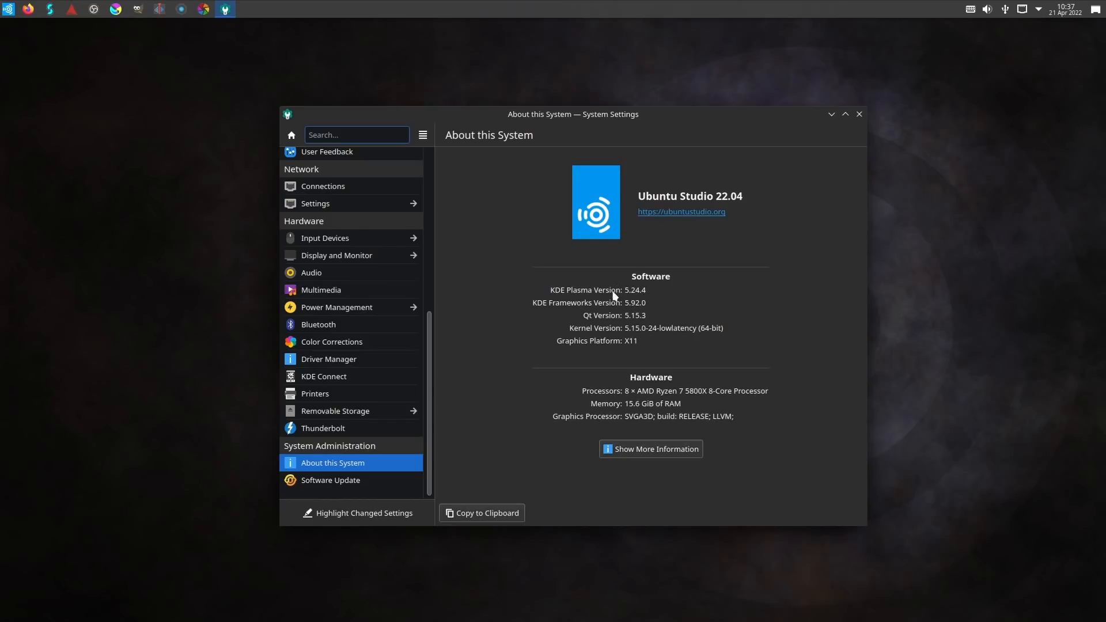
mouse_move(712, 134)
type("studio control")
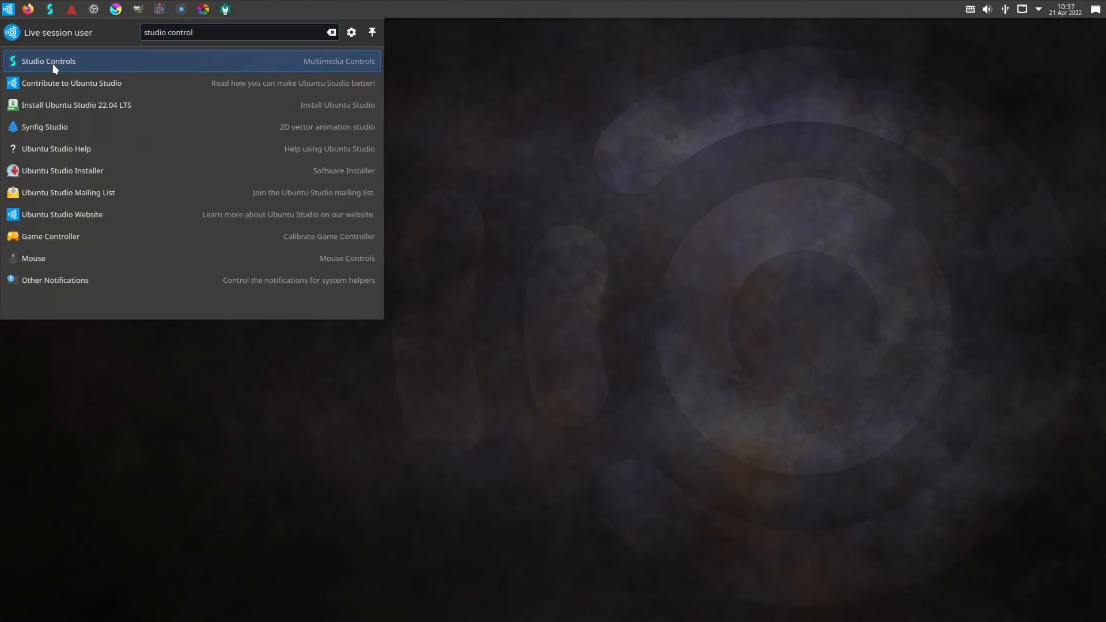
Launch Studio Controls and look over its JACK Master, Network and System Tweaks settings
left_click(48, 61)
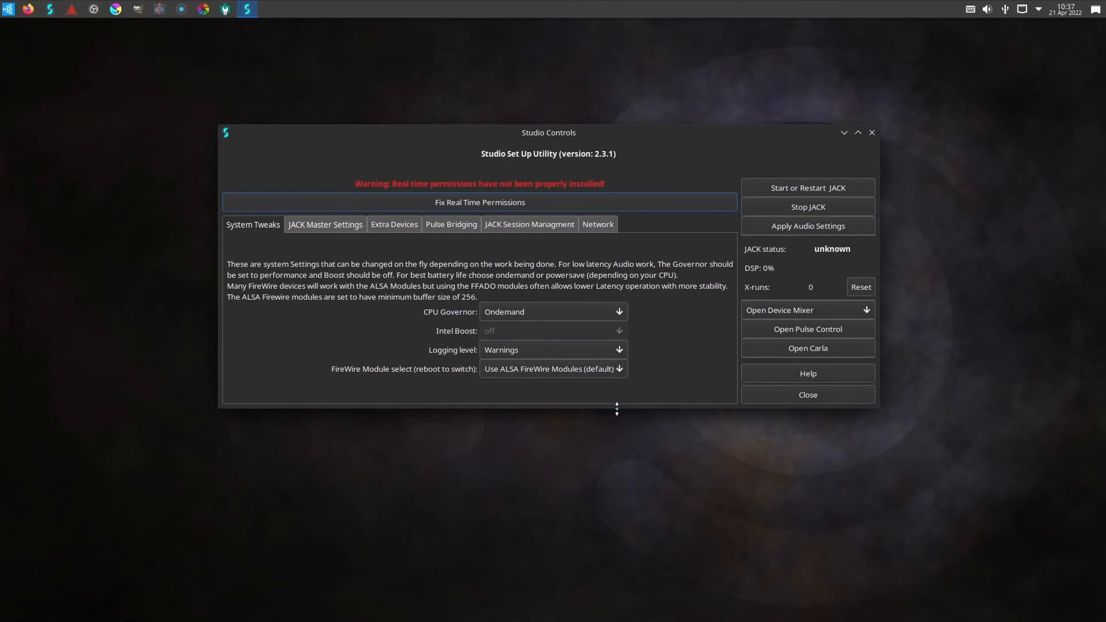
left_click(808, 206)
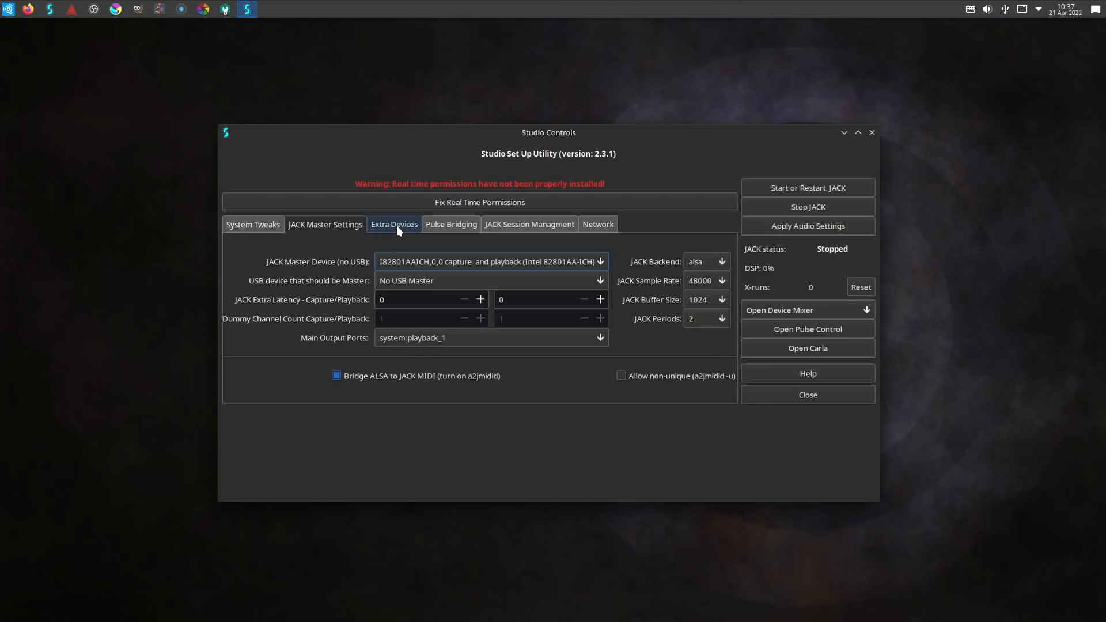
left_click(450, 224)
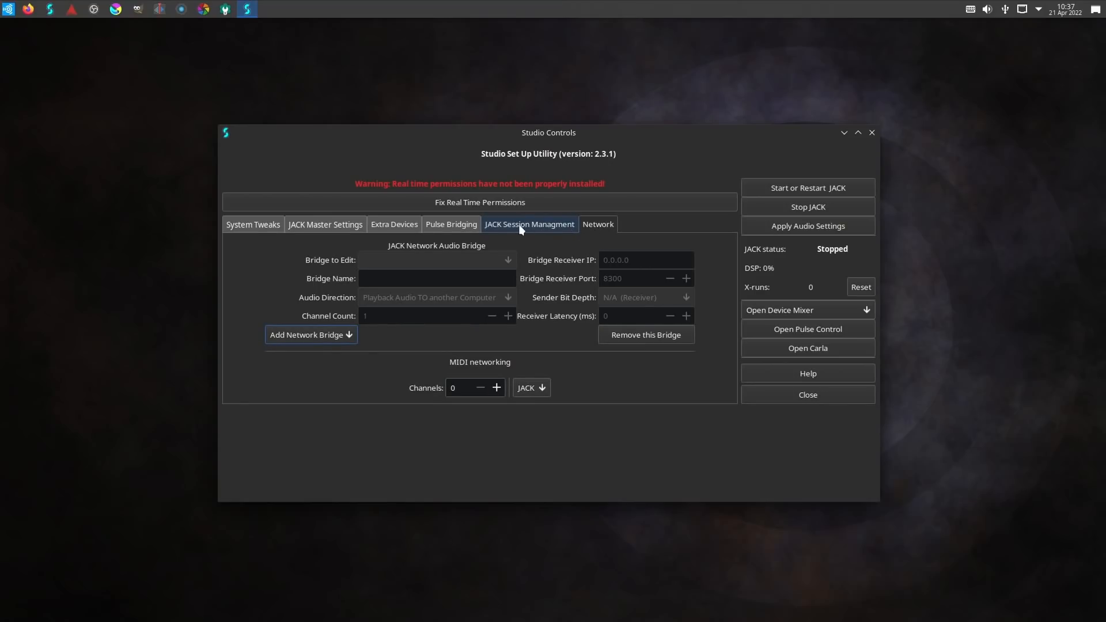
left_click(250, 220)
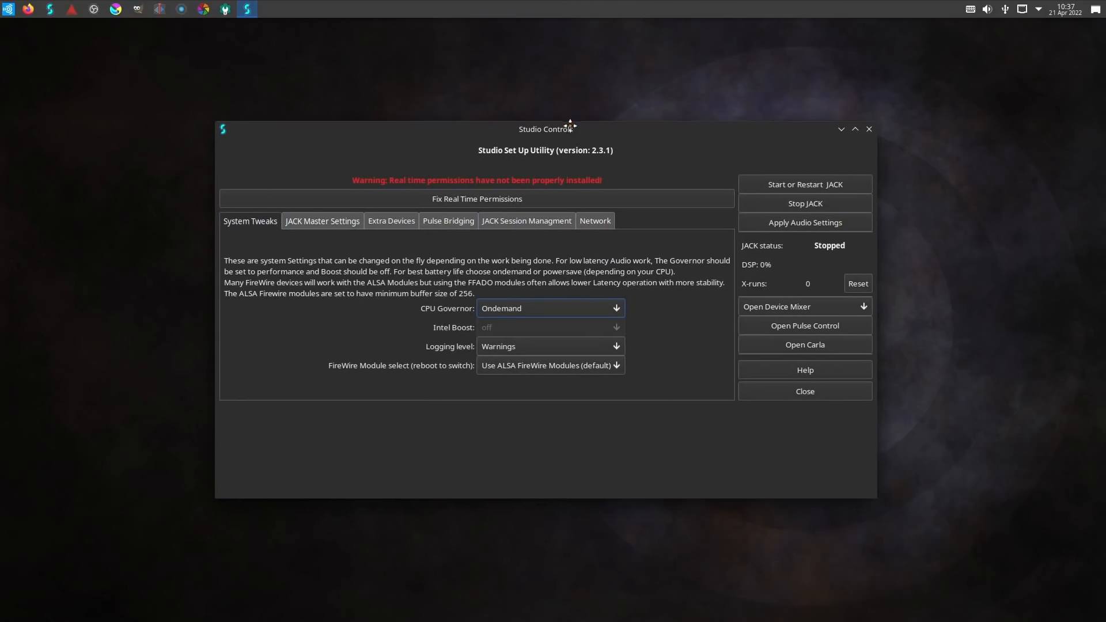
left_click_drag(570, 128, 562, 129)
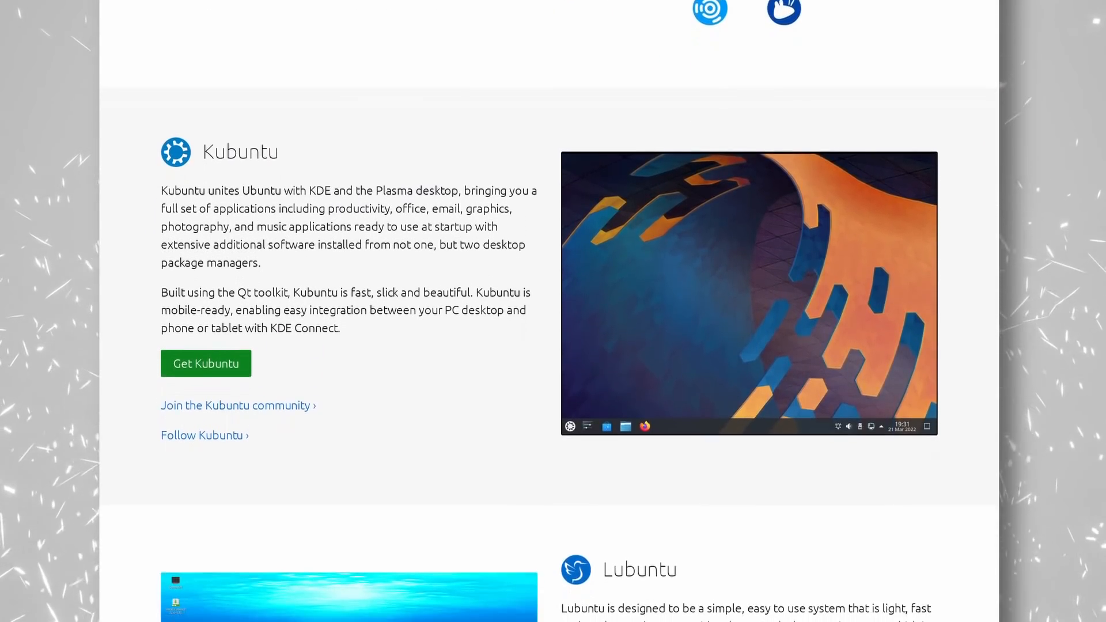
Read the Ubuntu flavours from Kubuntu through Budgie, Kylin, MATE to Ubuntu Studio
scroll("down", 3)
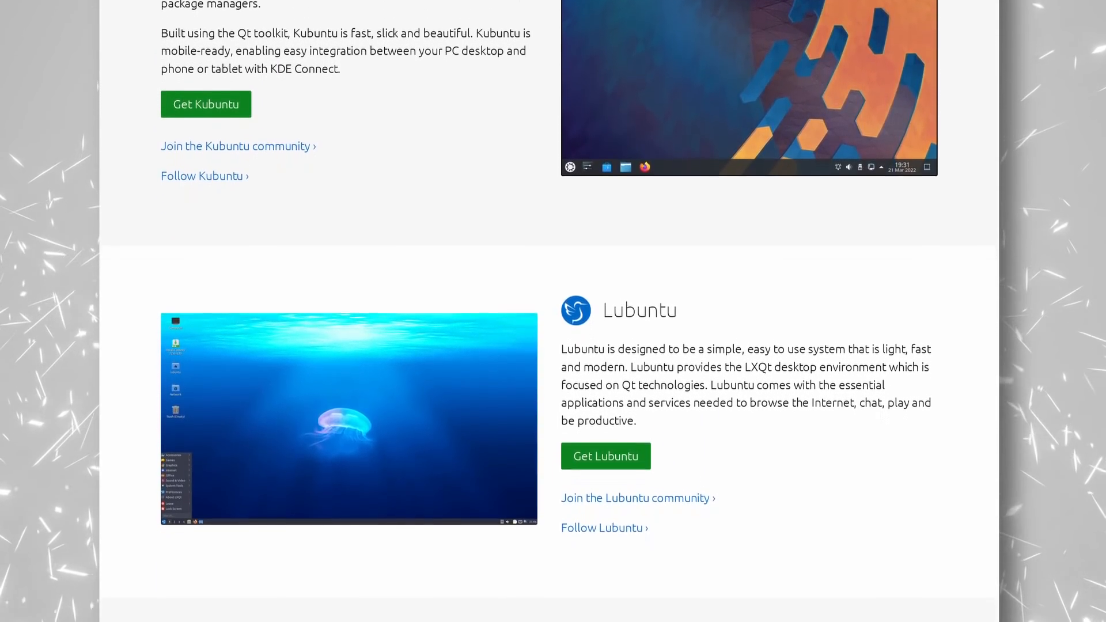
scroll("down", 3)
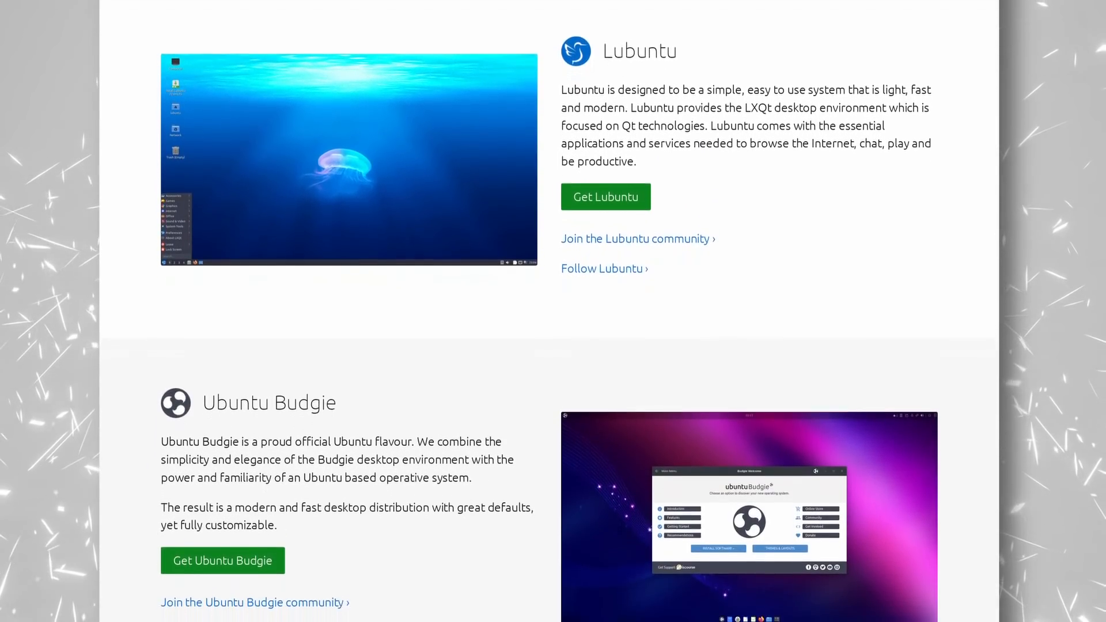
scroll("down", 3)
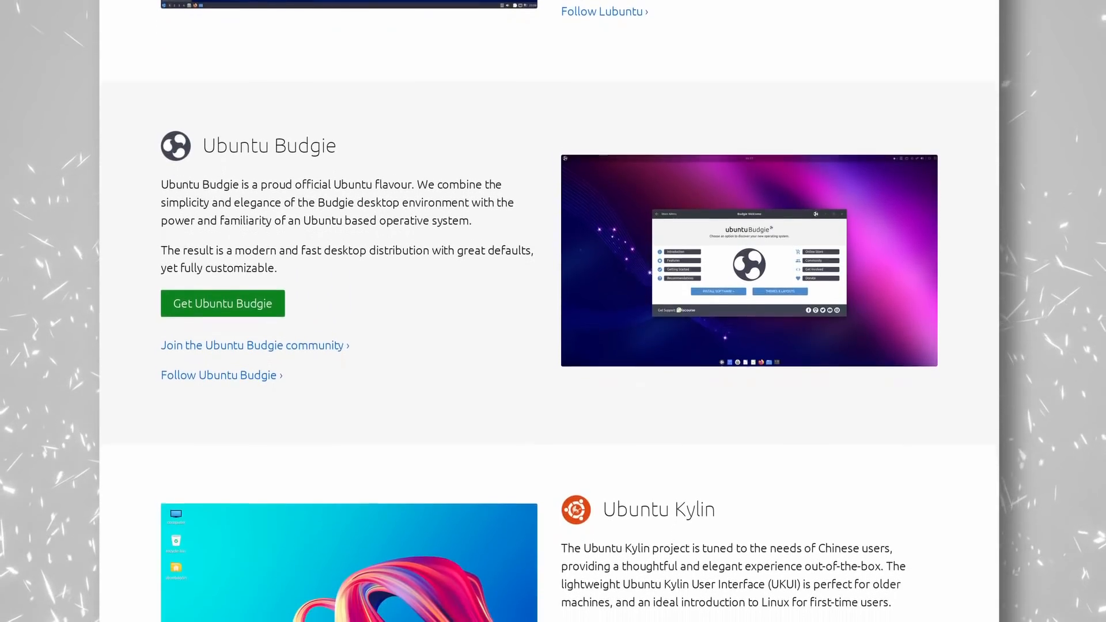
scroll("down", 3)
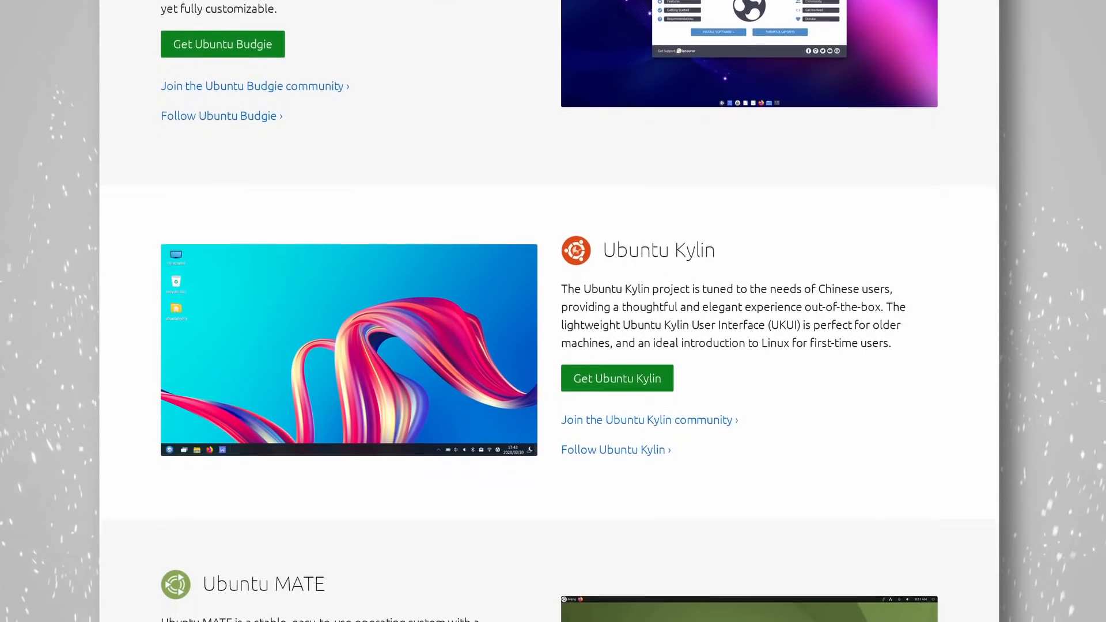
scroll("down", 3)
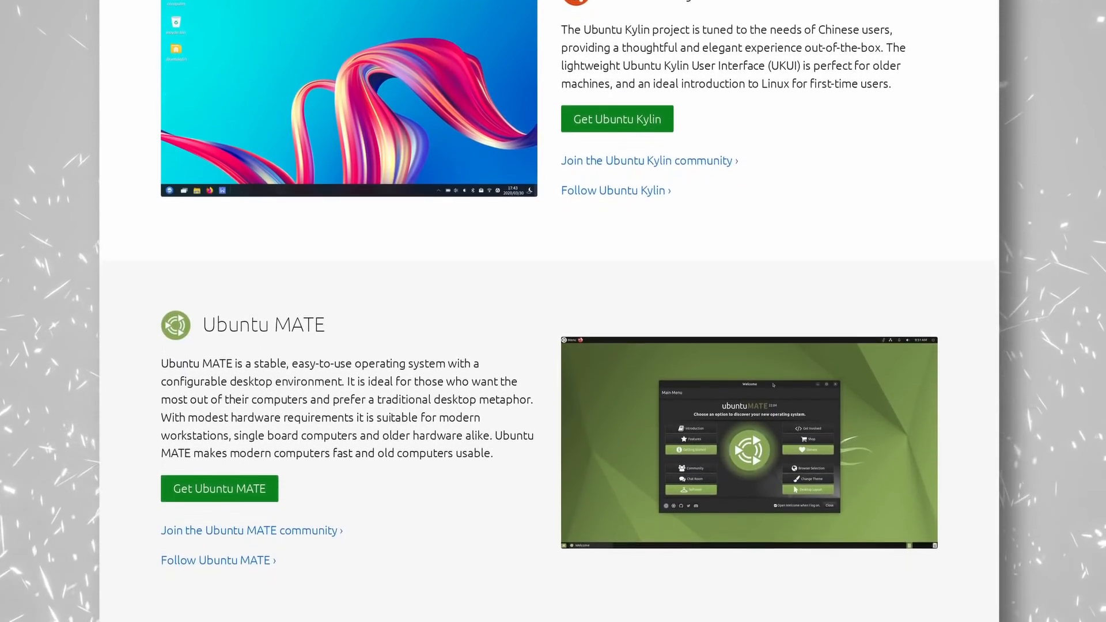
scroll("down", 3)
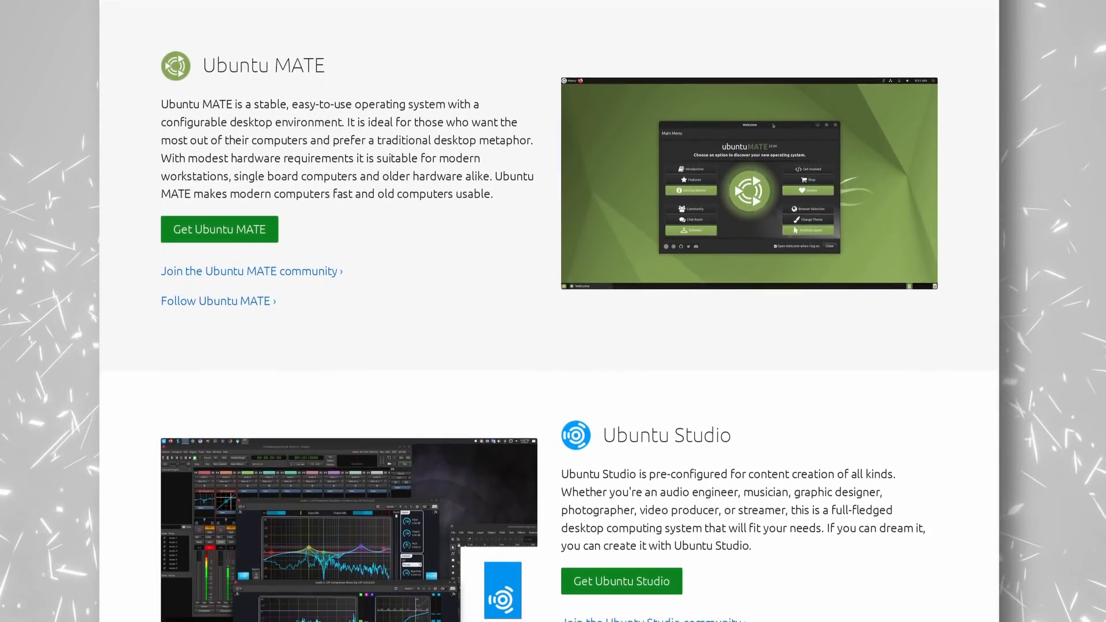
scroll("down", 3)
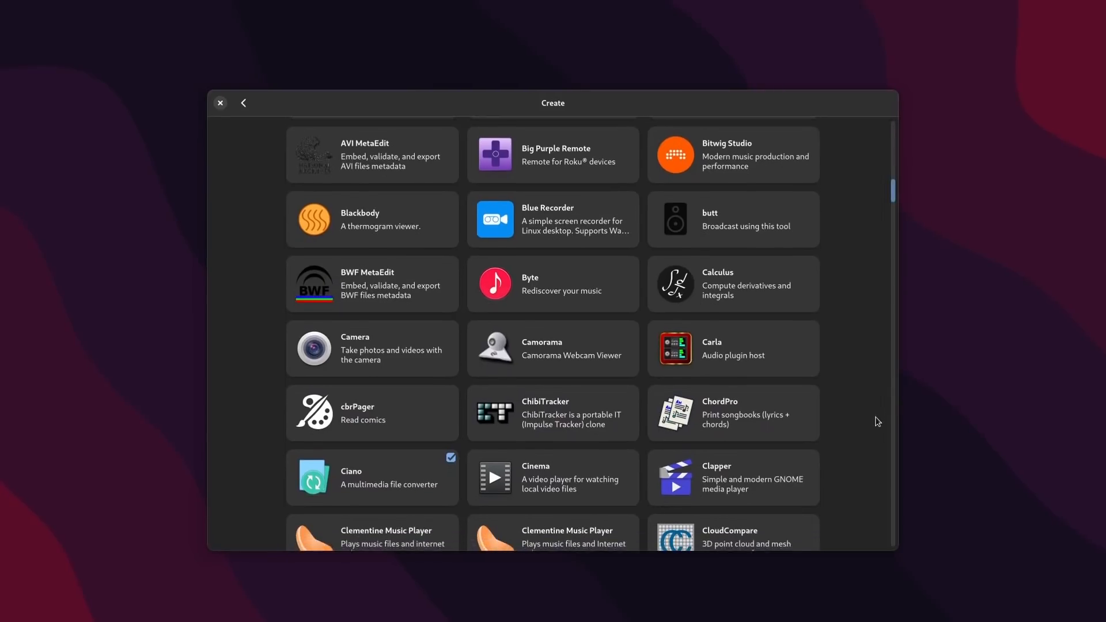
Browse GNOME Software's Create apps from AVI MetaEdit down to Evince and Exaile
scroll("down", 3)
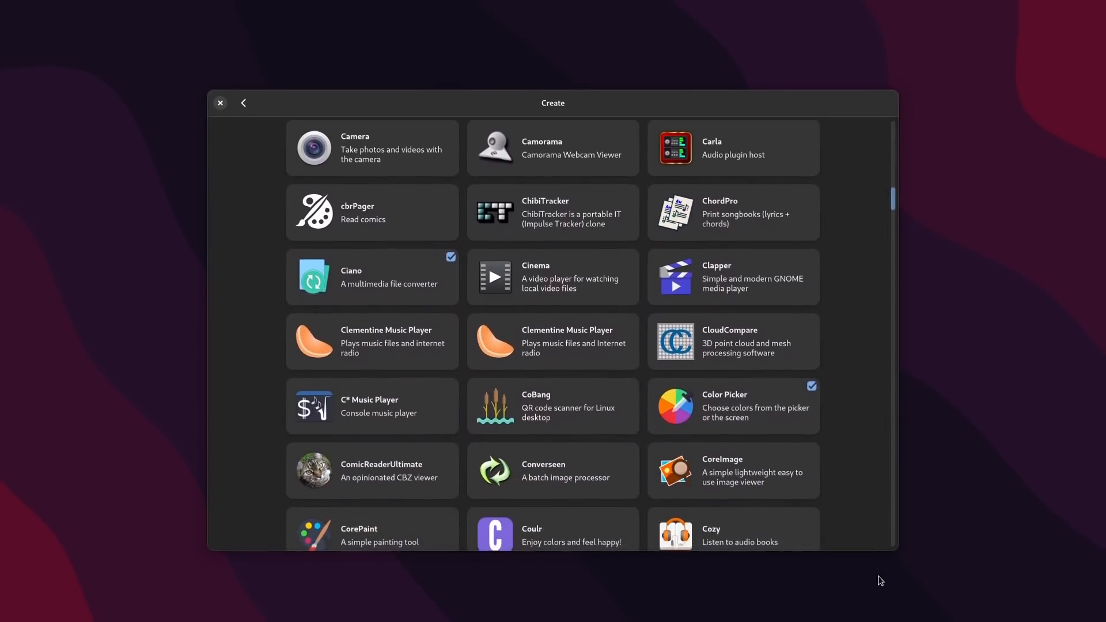
scroll("down", 3)
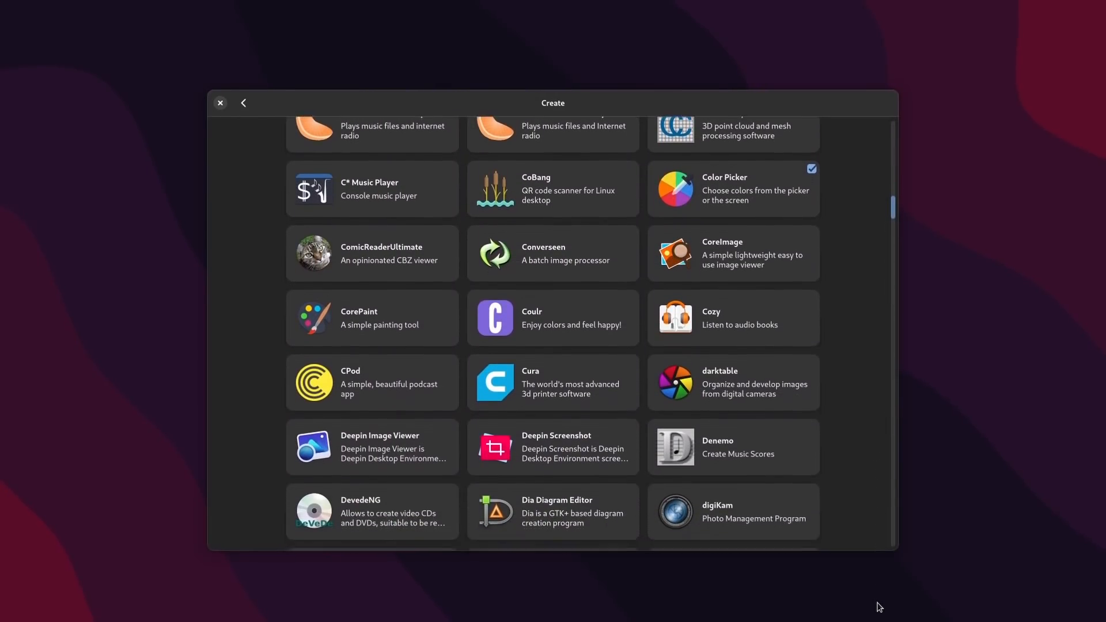
scroll("down", 3)
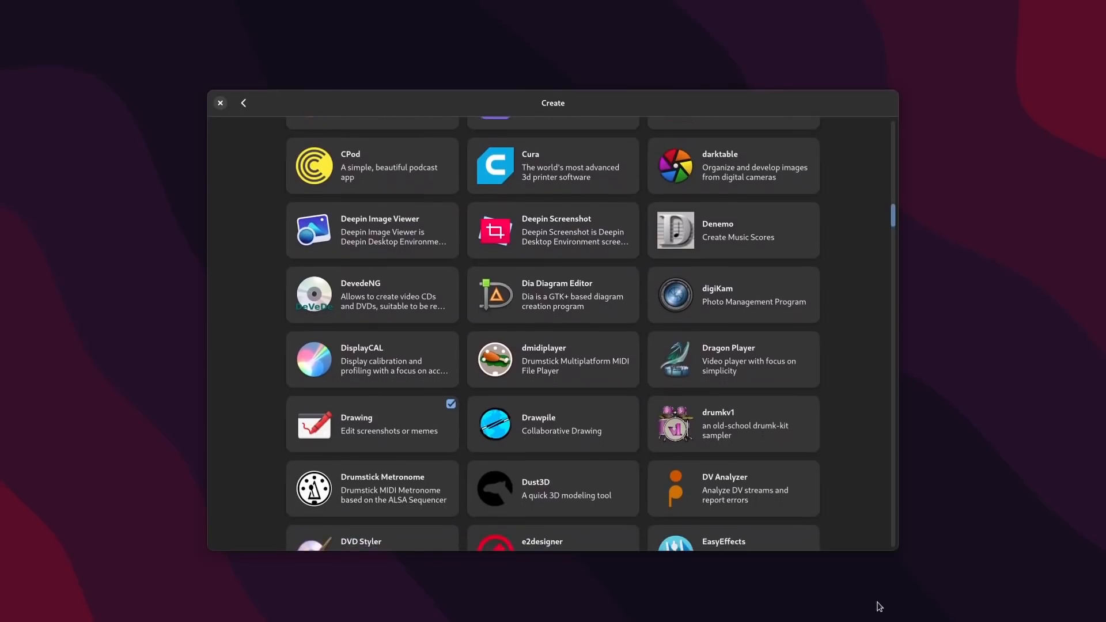
scroll("down", 3)
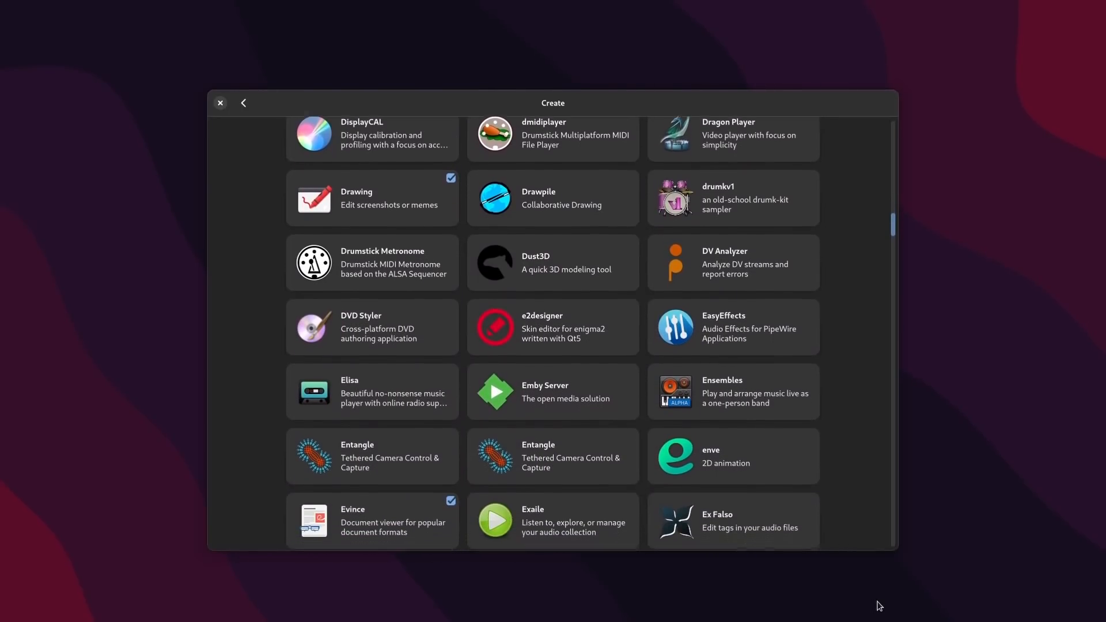
scroll("down", 3)
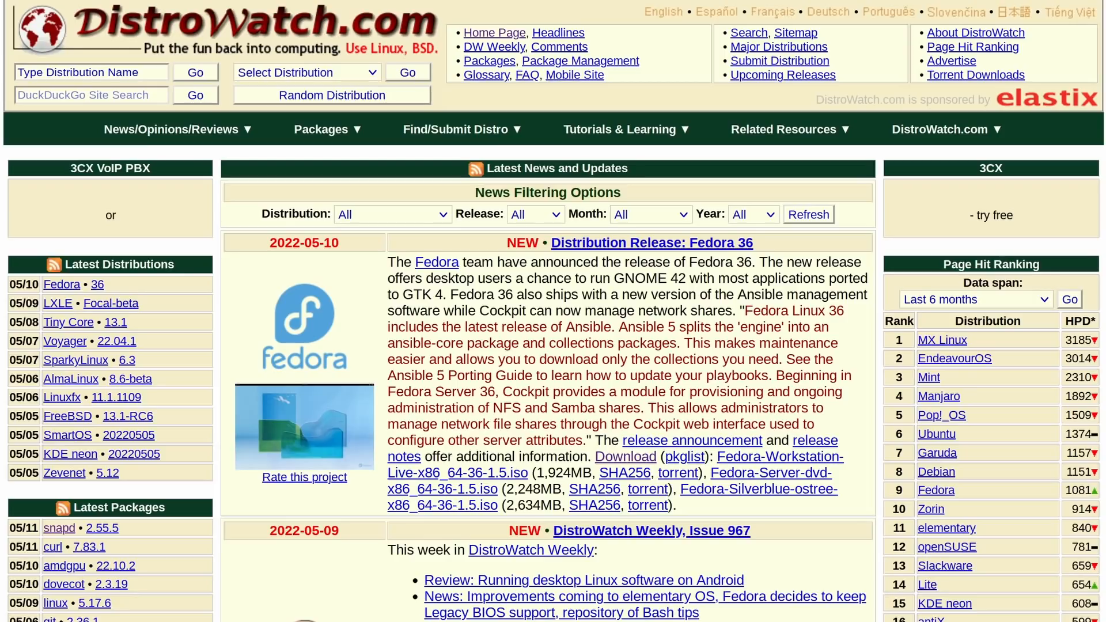
Read DistroWatch release news from AlmaLinux past Zephix to KaOS alongside the page-hit ranking
scroll("down", 3)
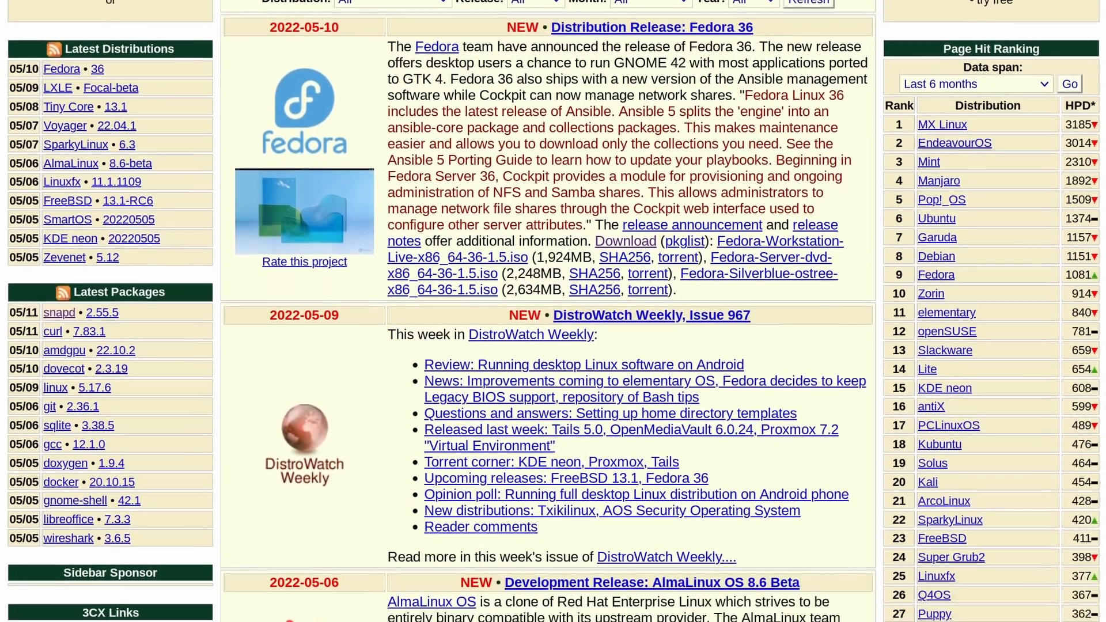
scroll("down", 3)
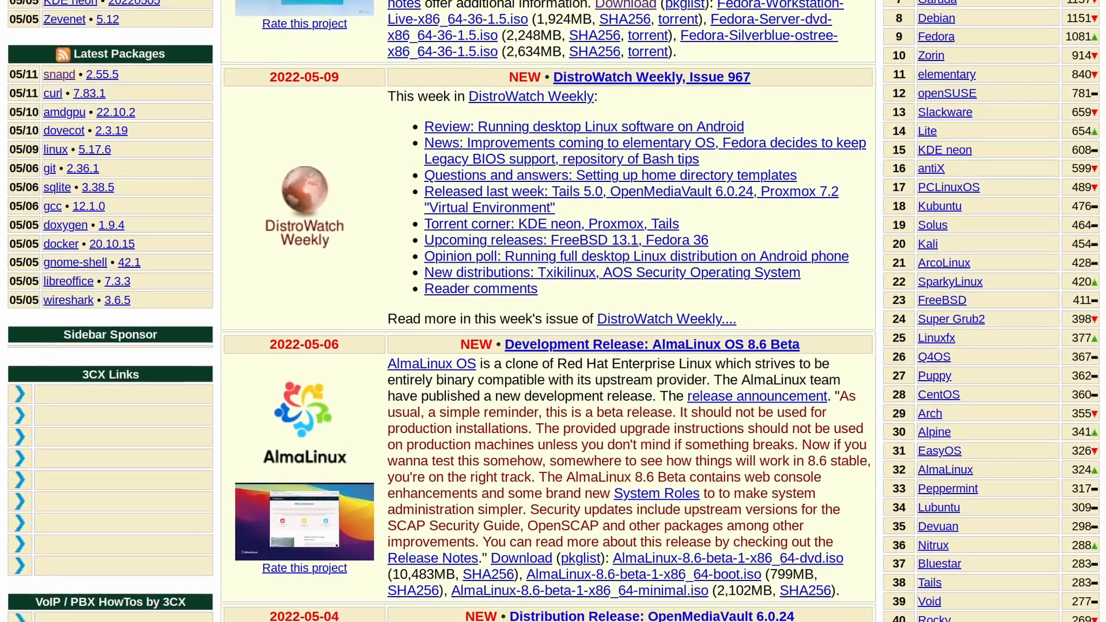
scroll("down", 3)
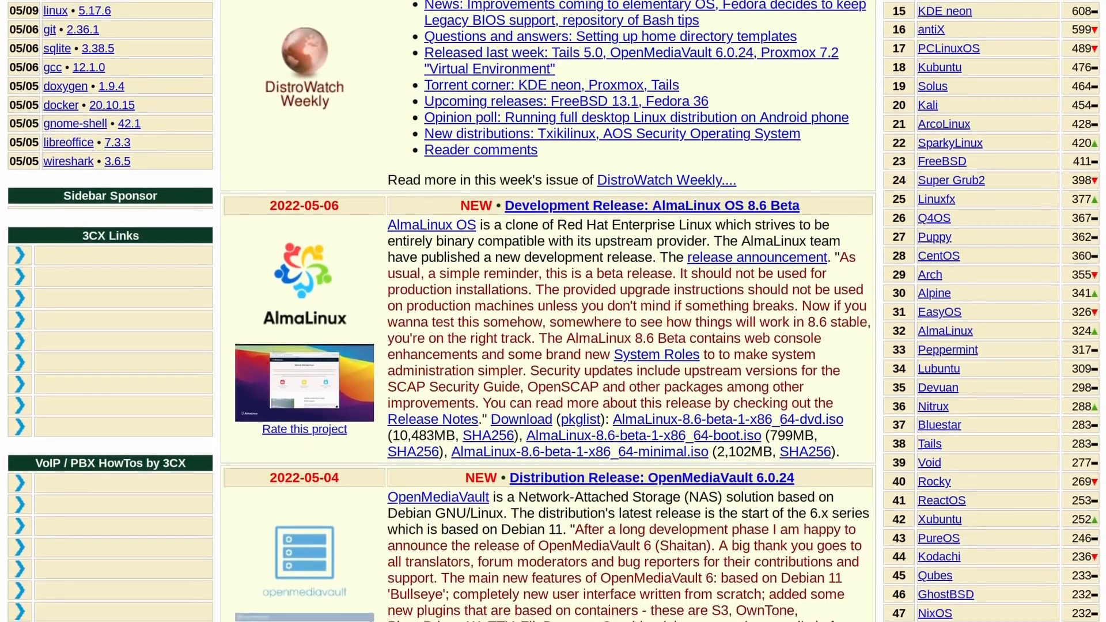
scroll("down", 3)
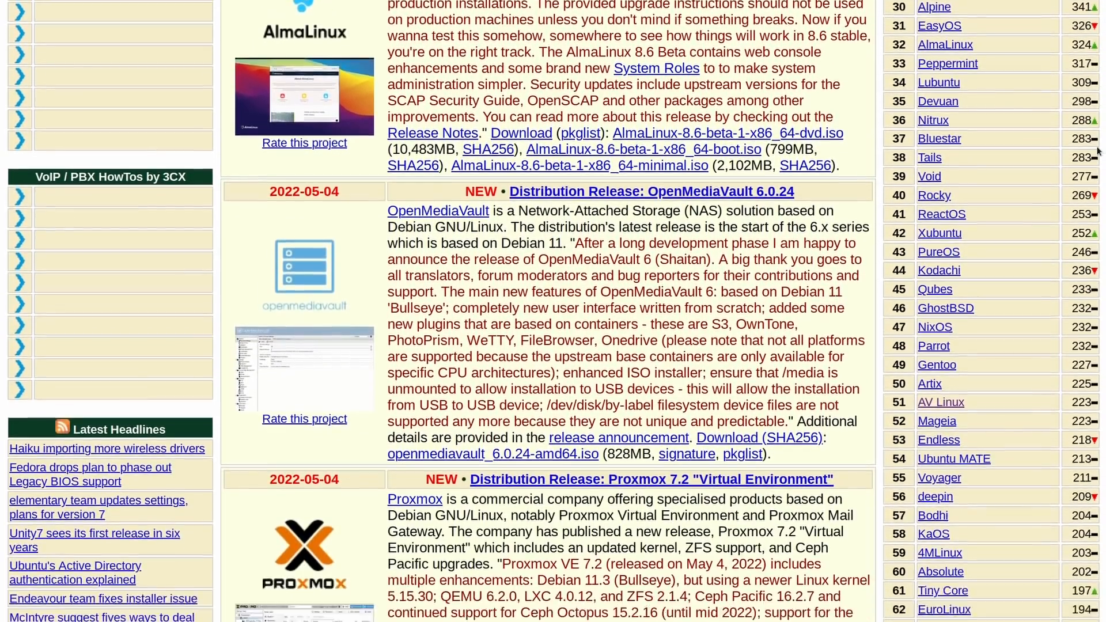
scroll("down", 3)
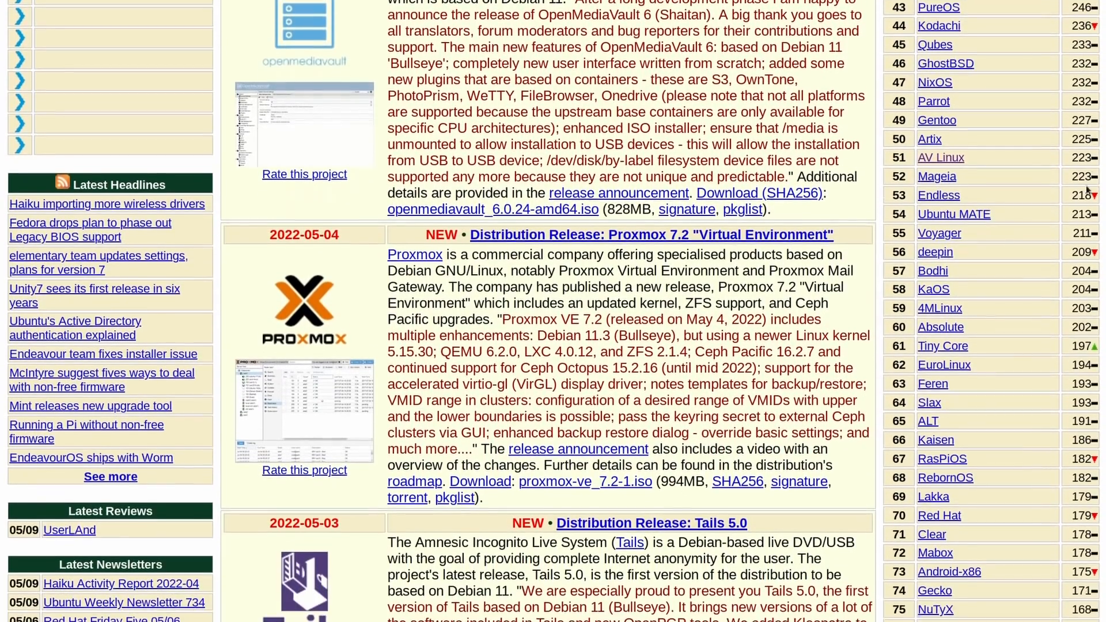
scroll("down", 3)
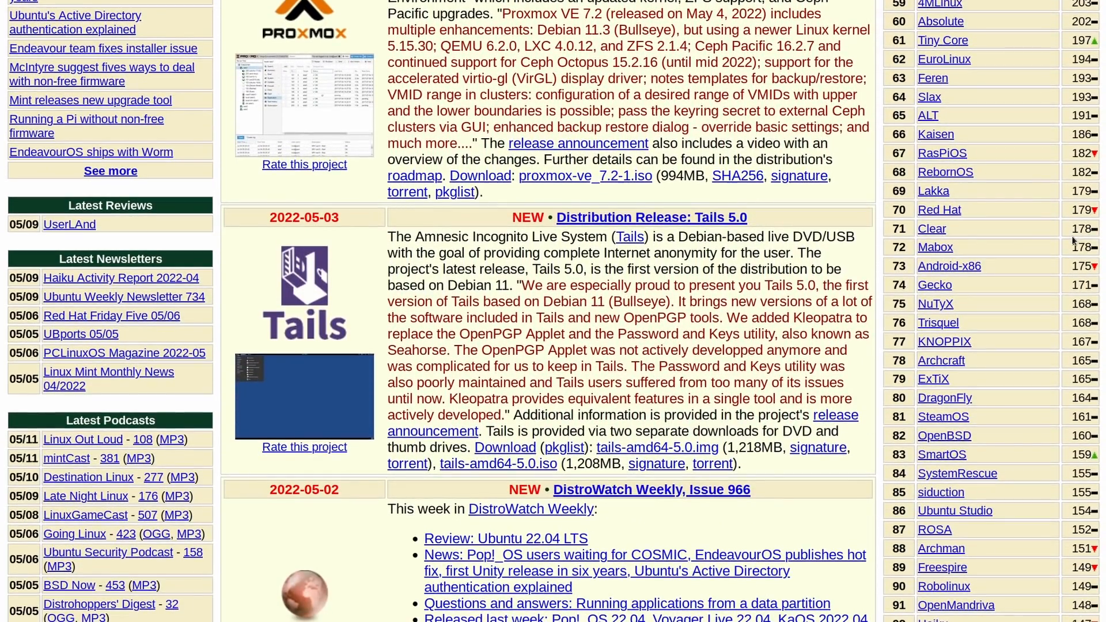
scroll("down", 3)
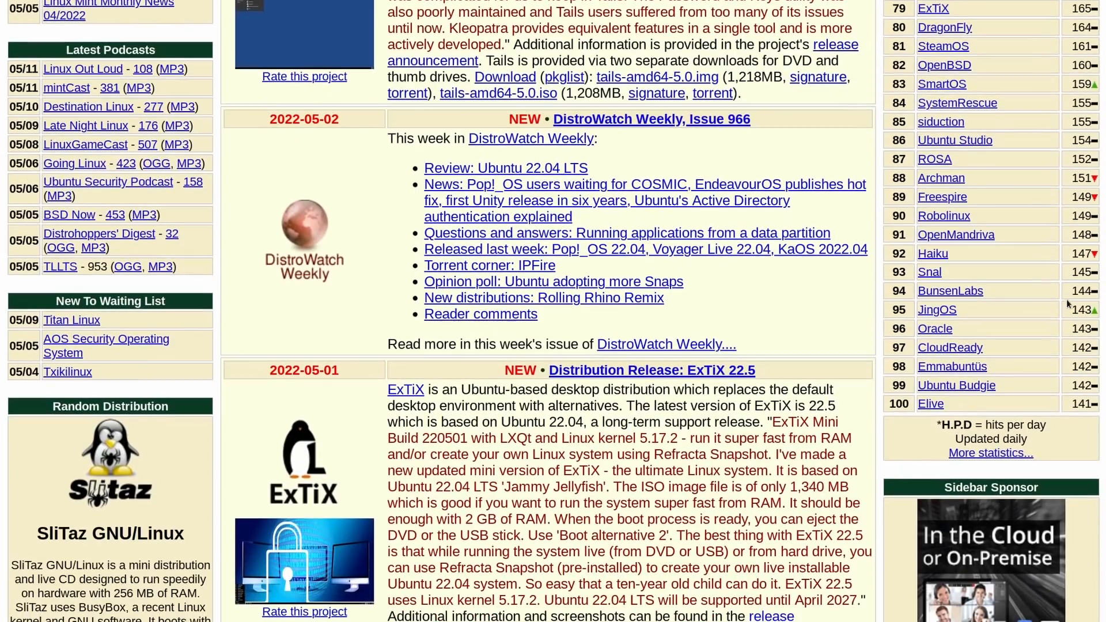
scroll("down", 3)
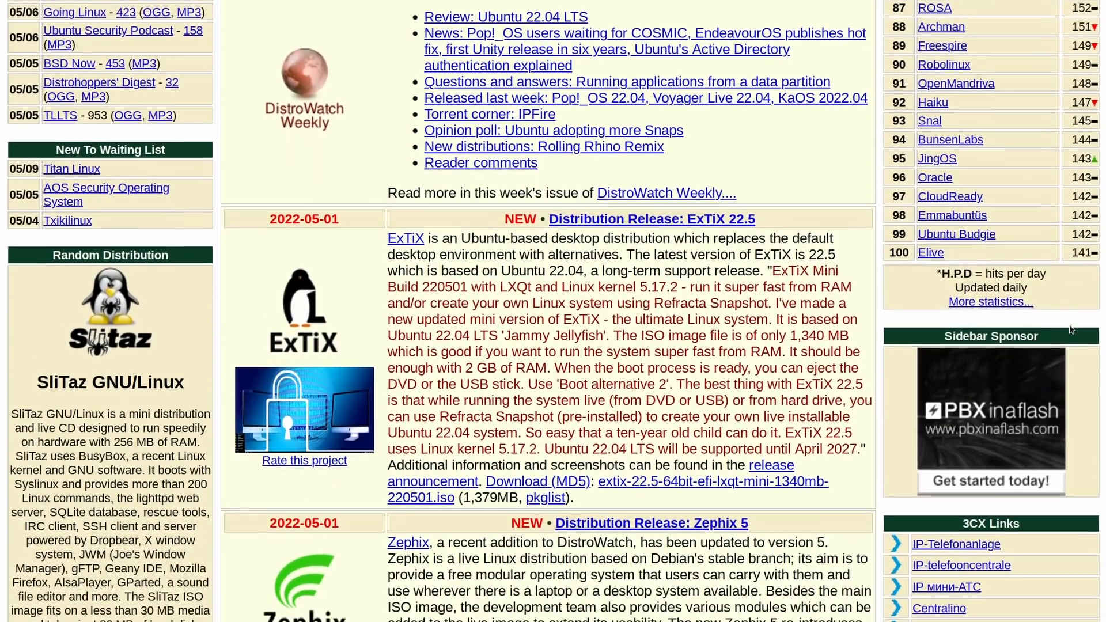
scroll("down", 3)
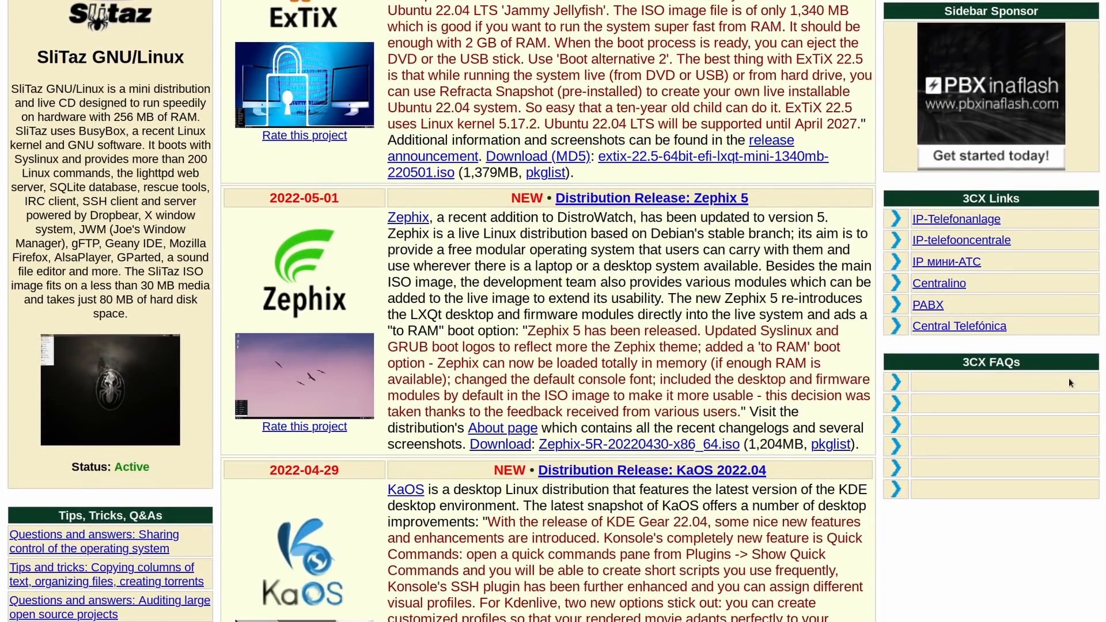
scroll("down", 3)
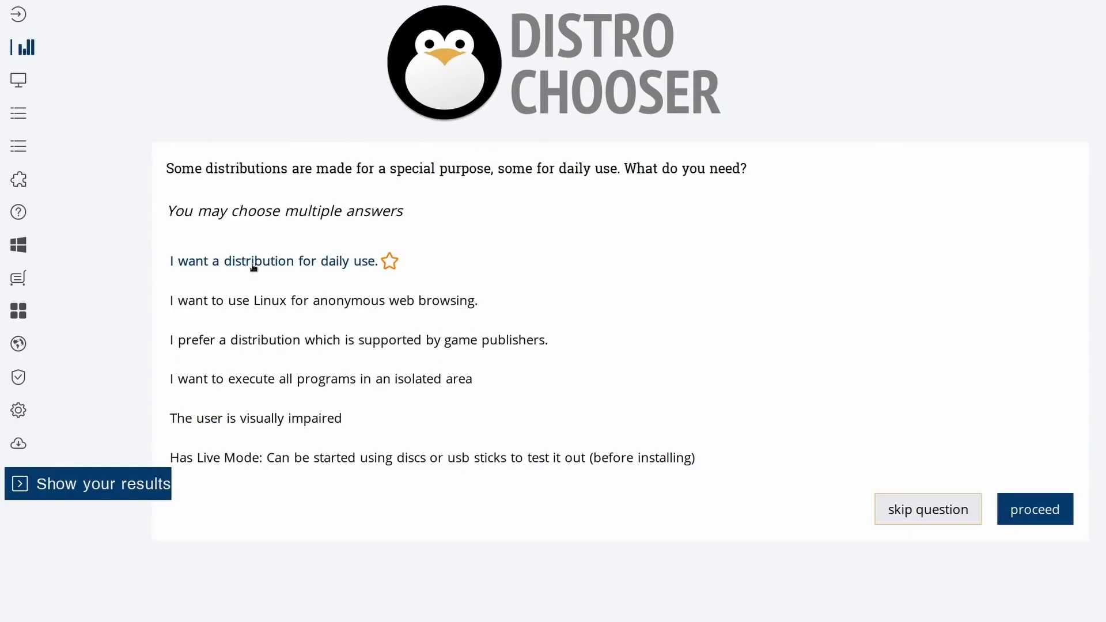
mouse_move(1025, 510)
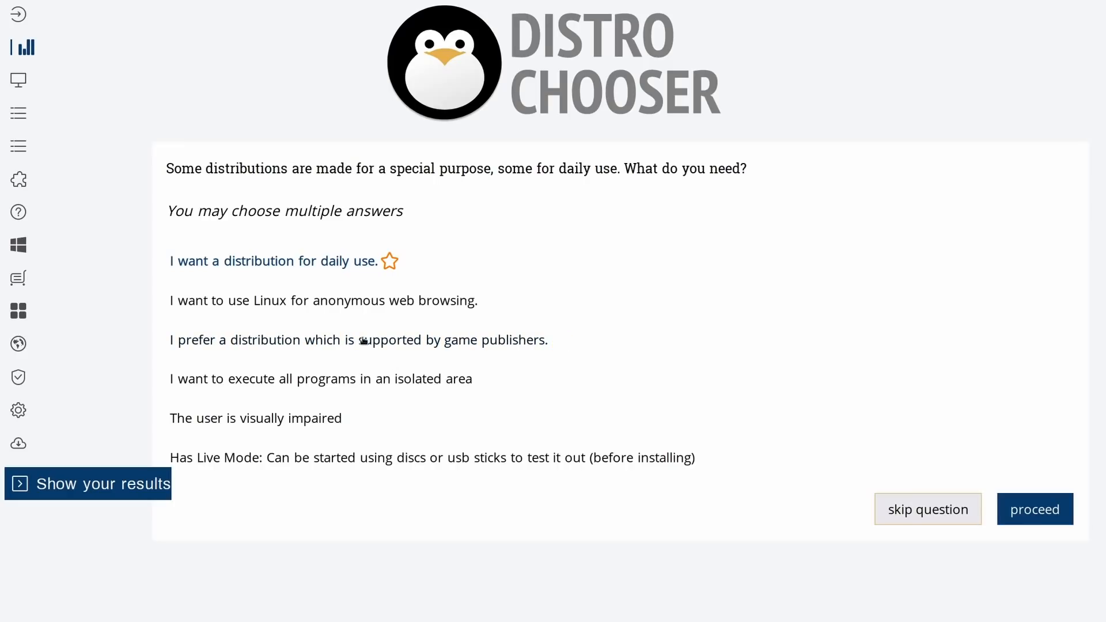
mouse_move(304, 424)
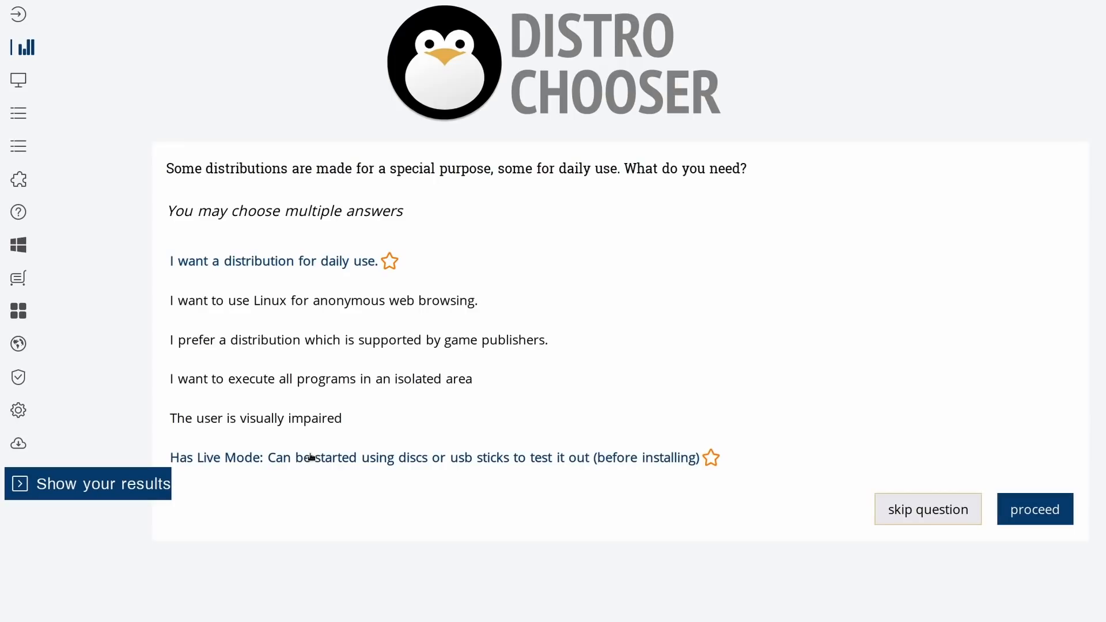
Mark 'Has Live Mode' as a wanted feature alongside the daily-use answer
left_click(323, 301)
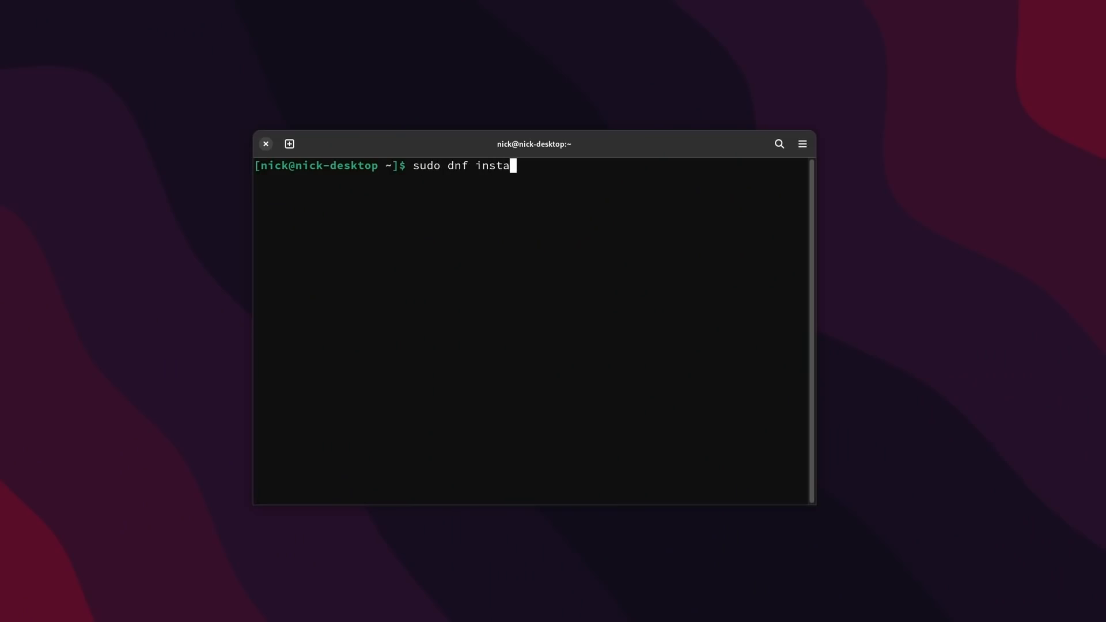
Enter 'sudo dnf install lub' at the terminal prompt
type("ll lub")
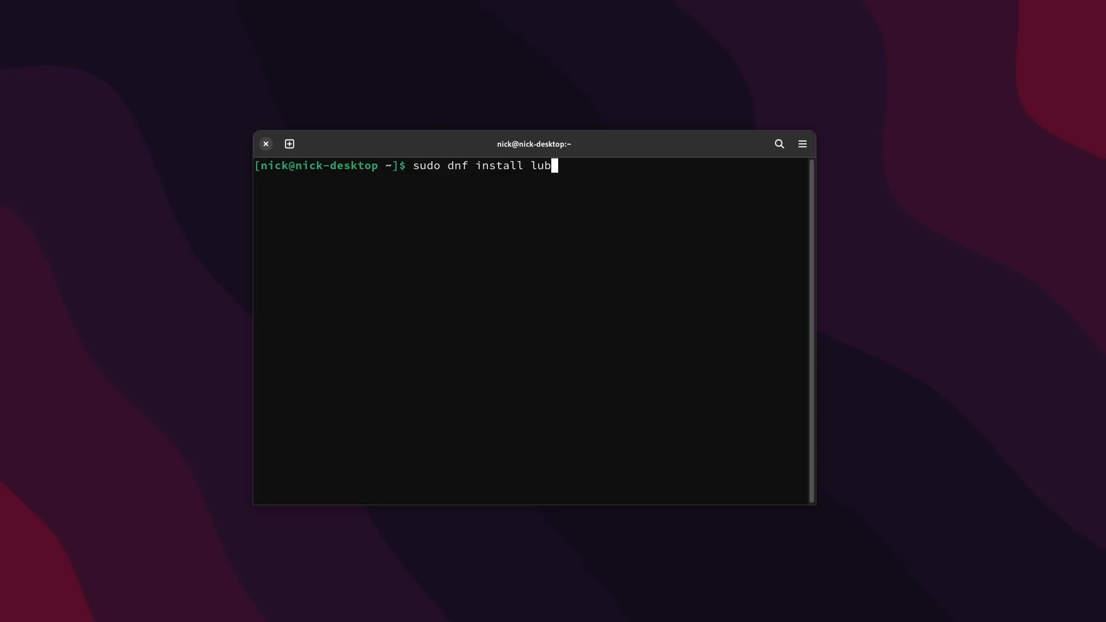
type("vul")
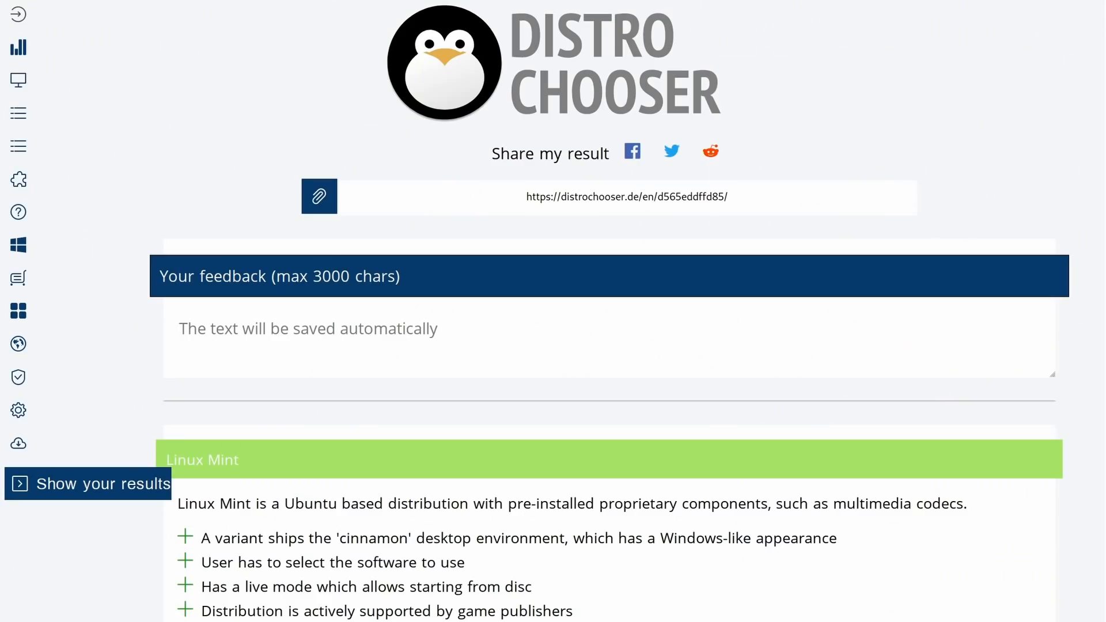
Review the recommendations from Linux Mint down through Ubuntu MATE, Ubuntu and Fedora
scroll("down", 3)
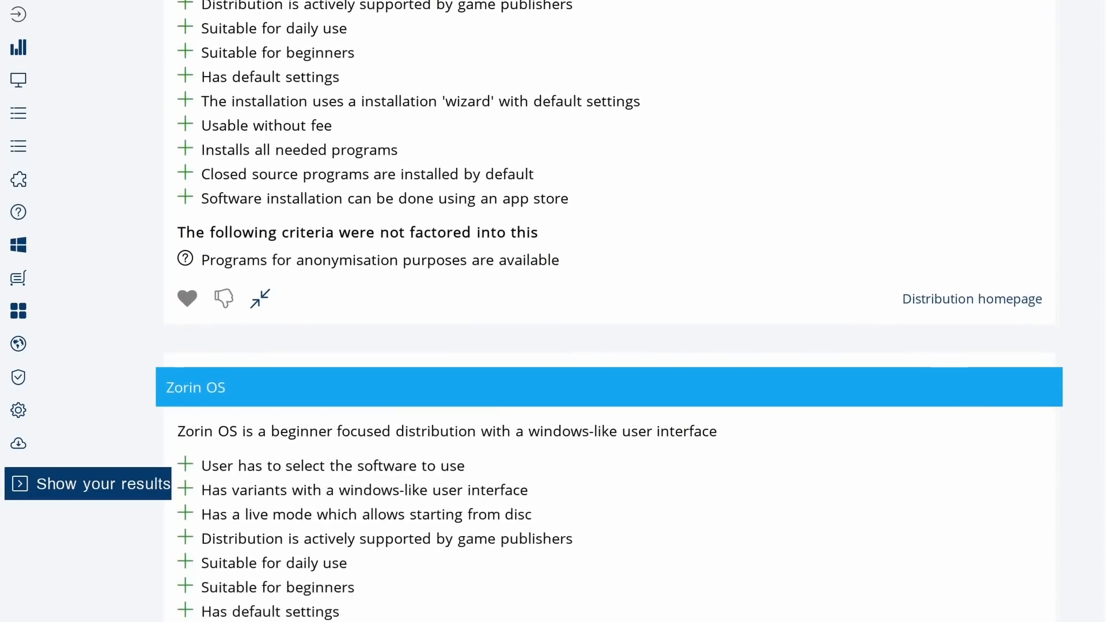
scroll("down", 3)
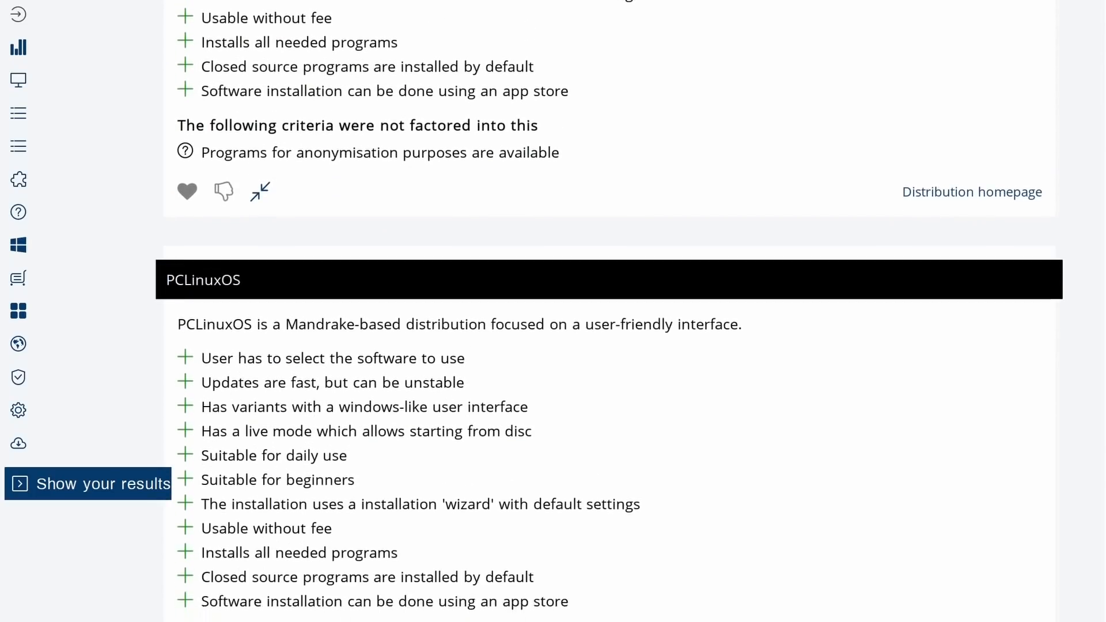
scroll("down", 3)
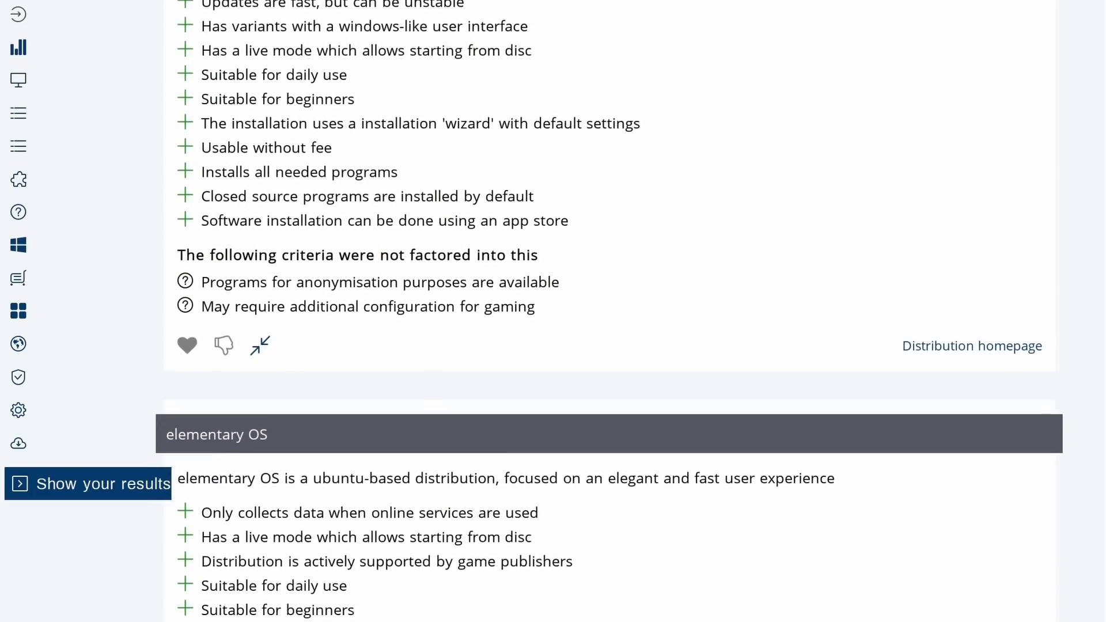
scroll("down", 3)
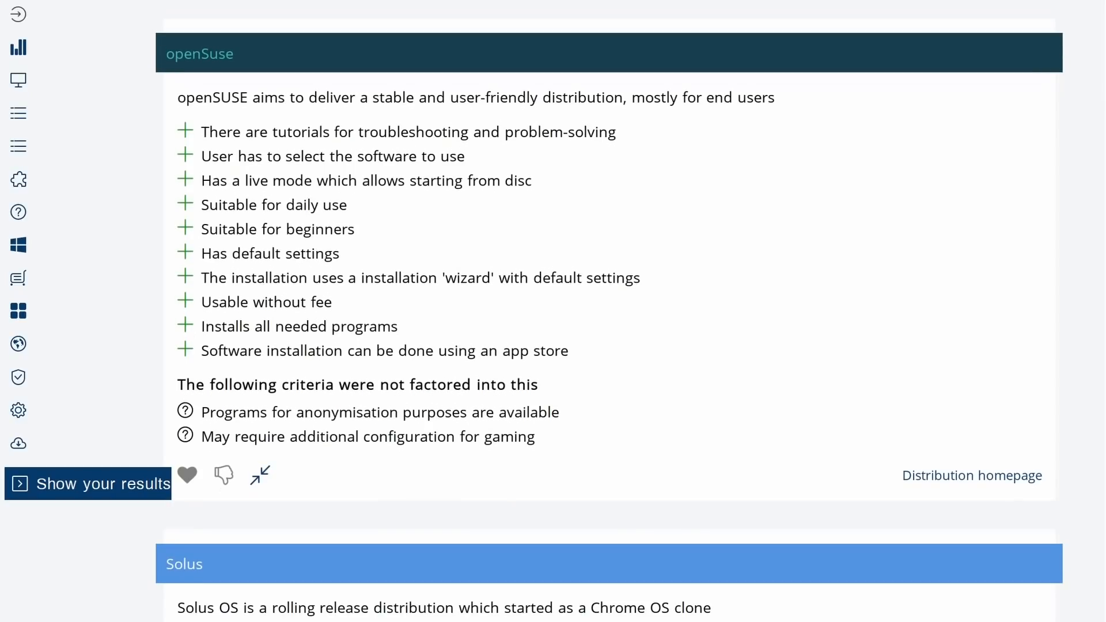
scroll("down", 3)
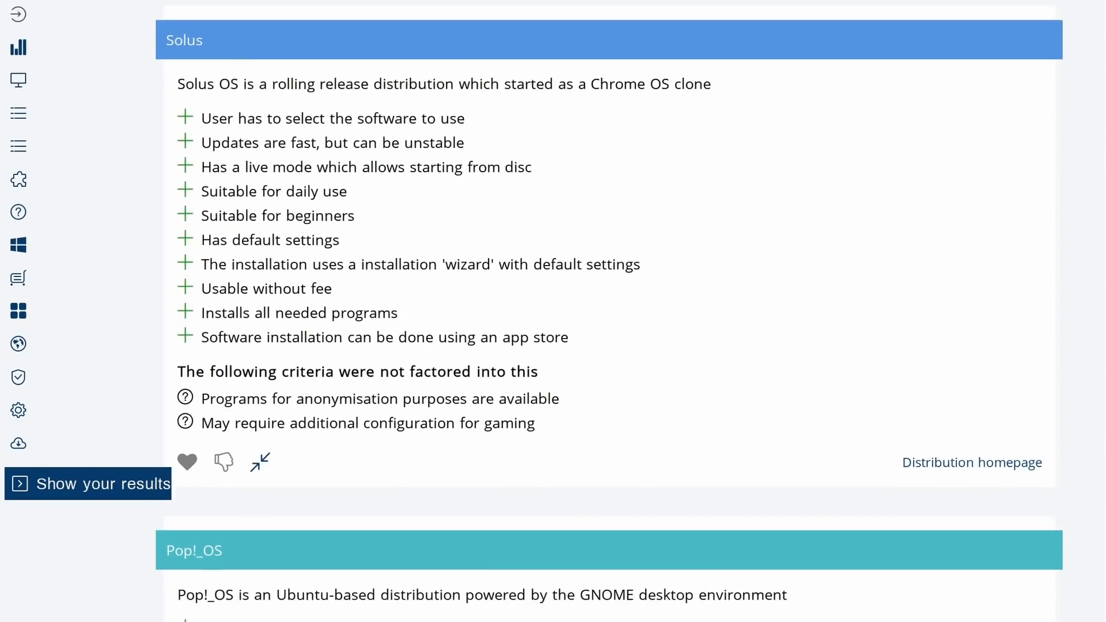
scroll("down", 3)
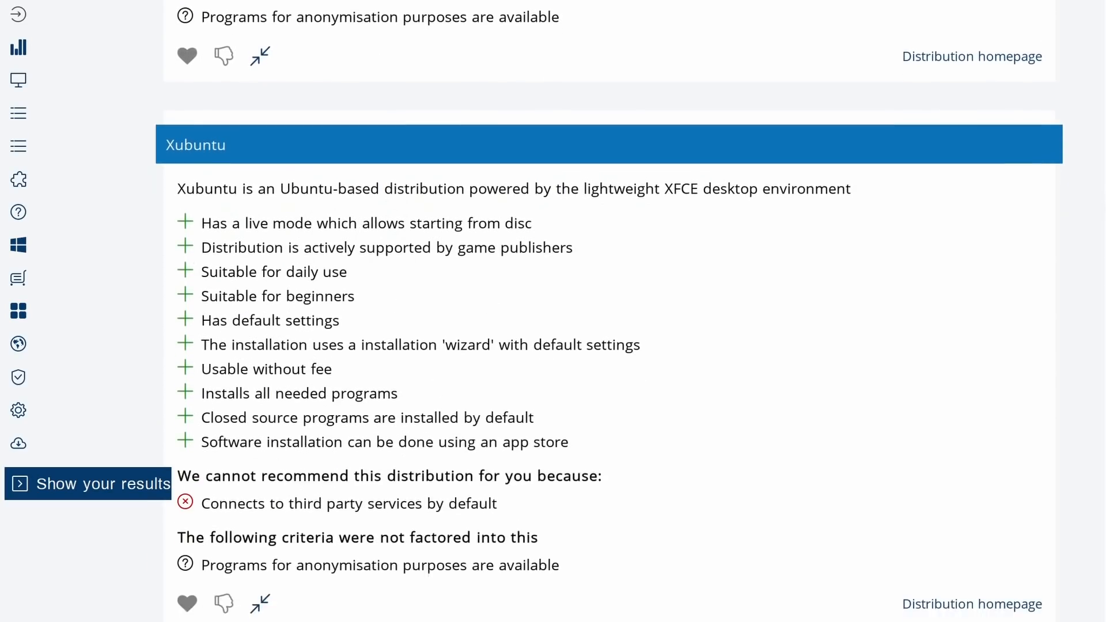
scroll("down", 3)
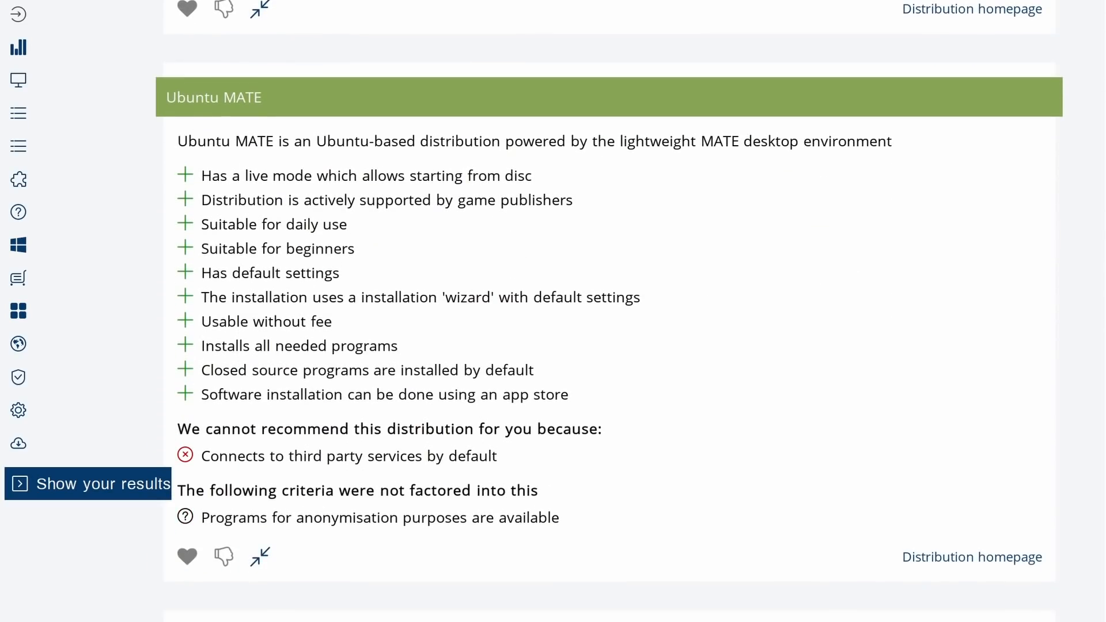
Continue past Knoppix and Devuan to Rocky Linux and select its name
scroll("down", 3)
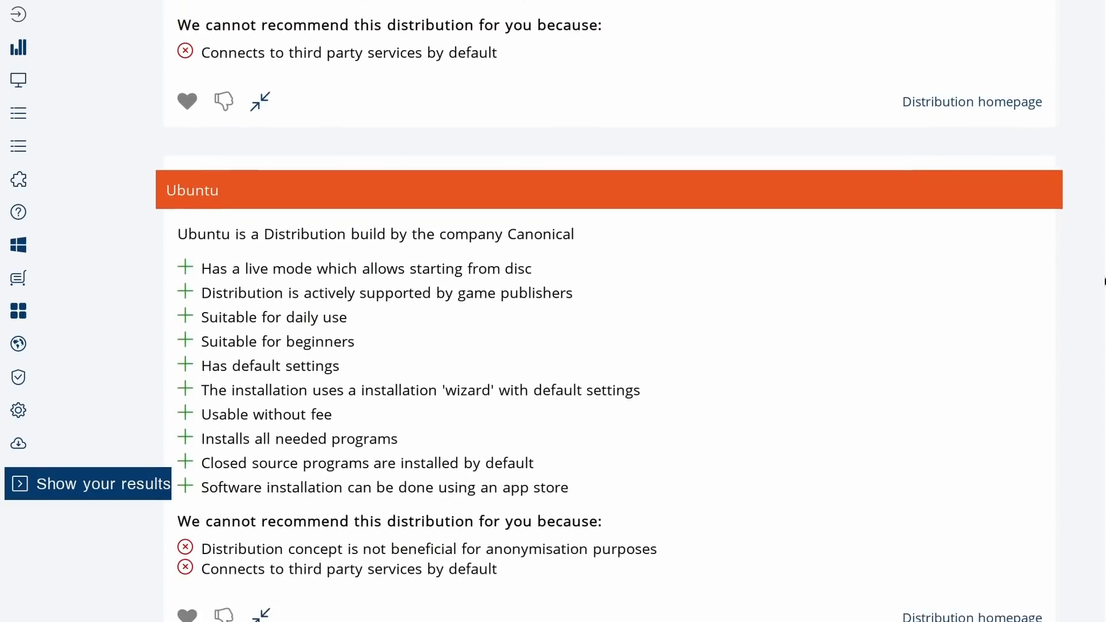
scroll("down", 3)
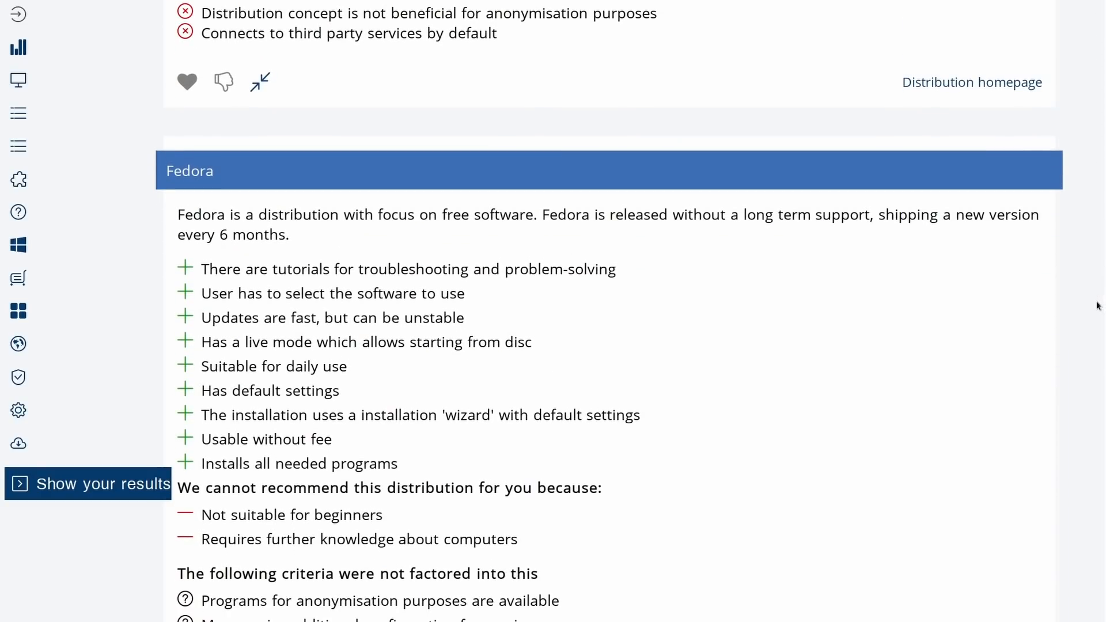
scroll("down", 3)
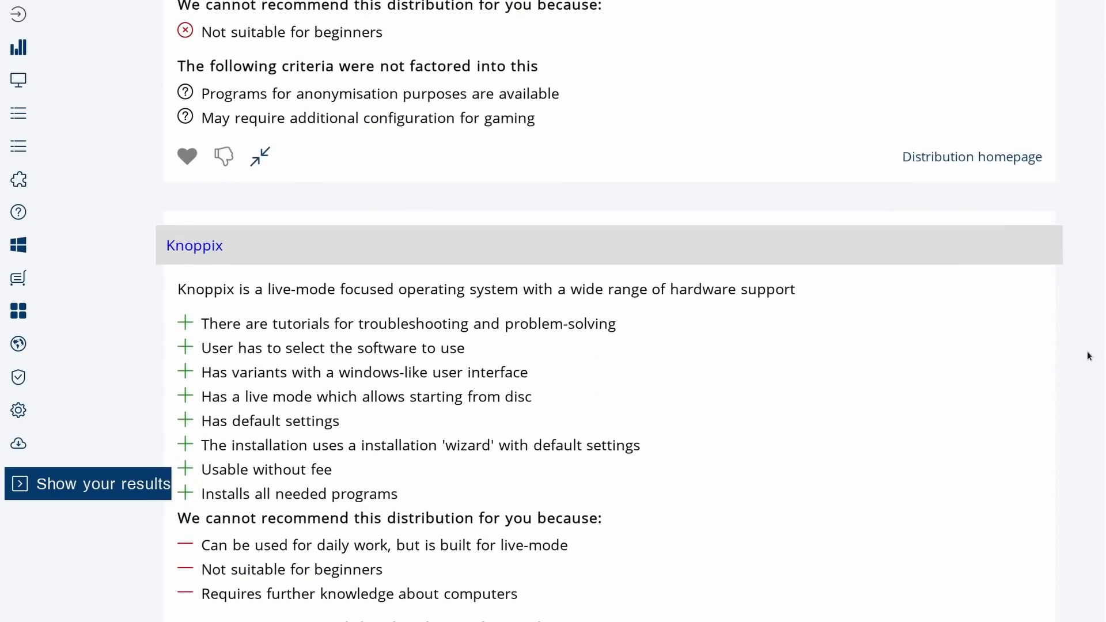
scroll("down", 3)
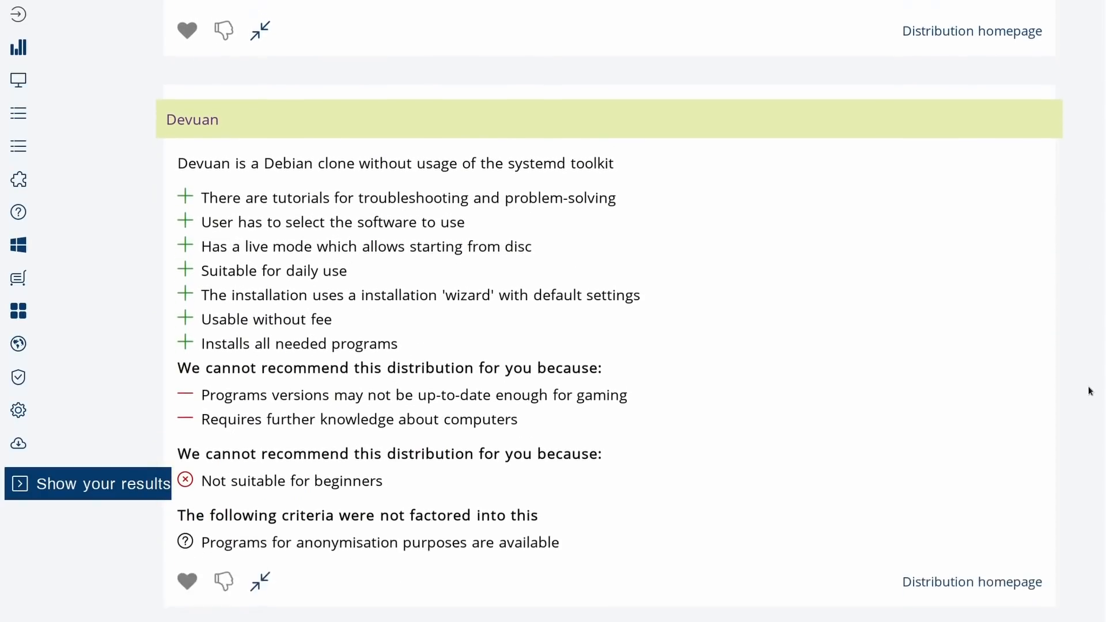
scroll("down", 3)
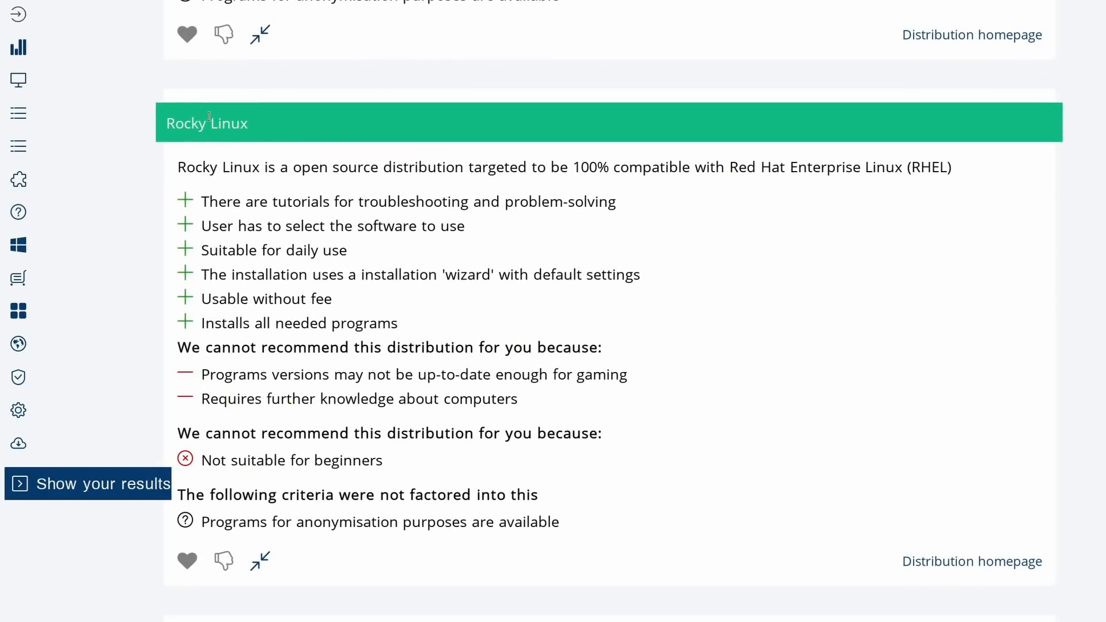
double_click(206, 122)
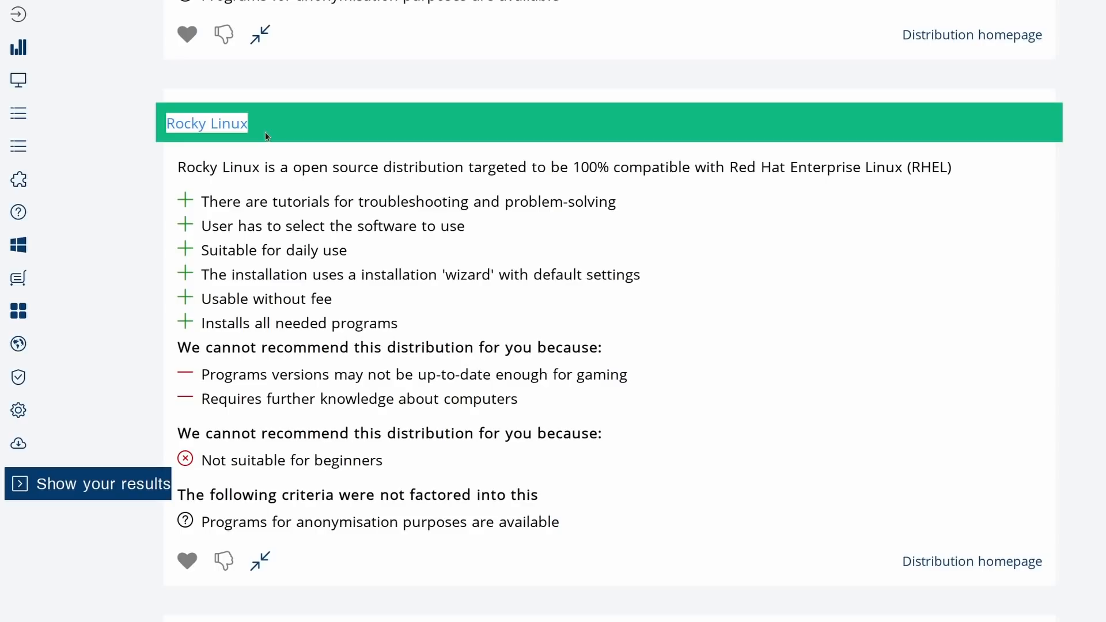
scroll("down", 3)
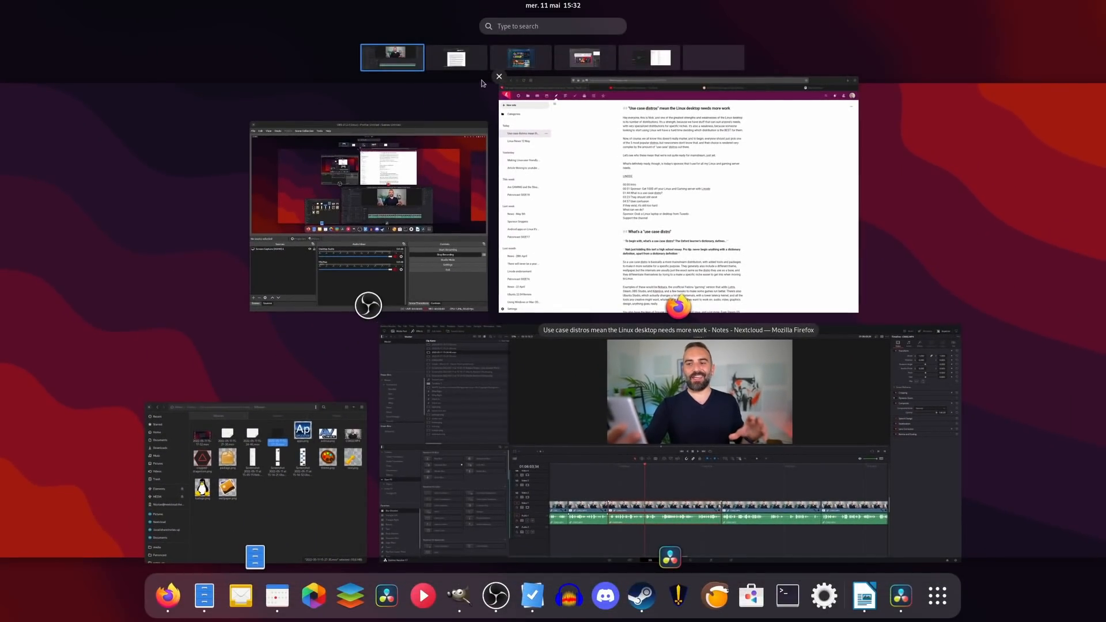
Switch through workspaces to the one holding Steam and show its Library page
left_click(455, 58)
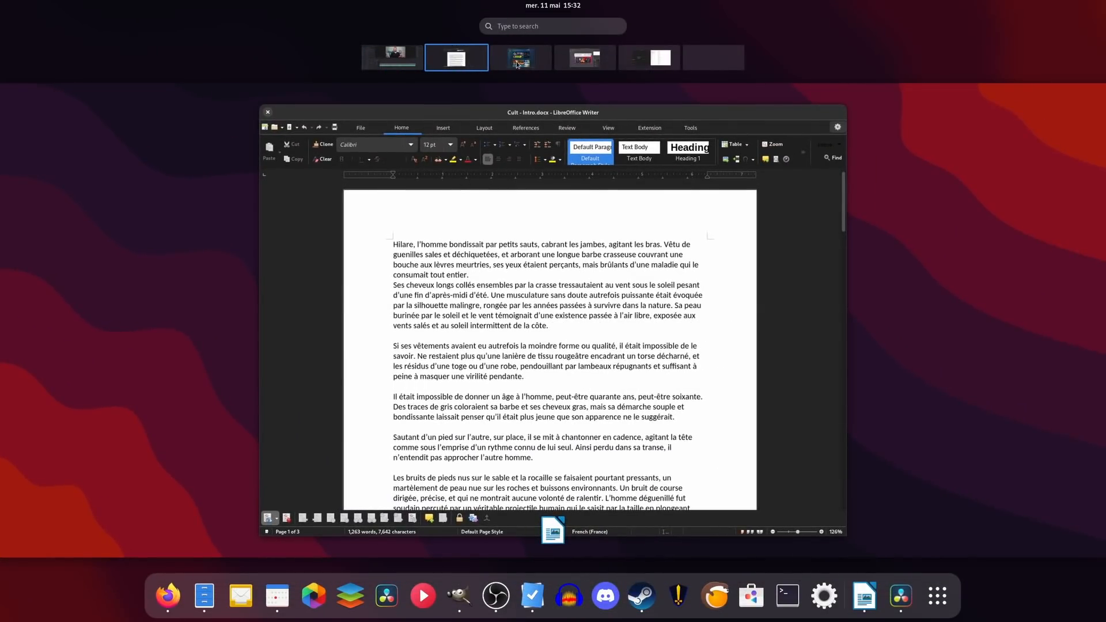
left_click(520, 58)
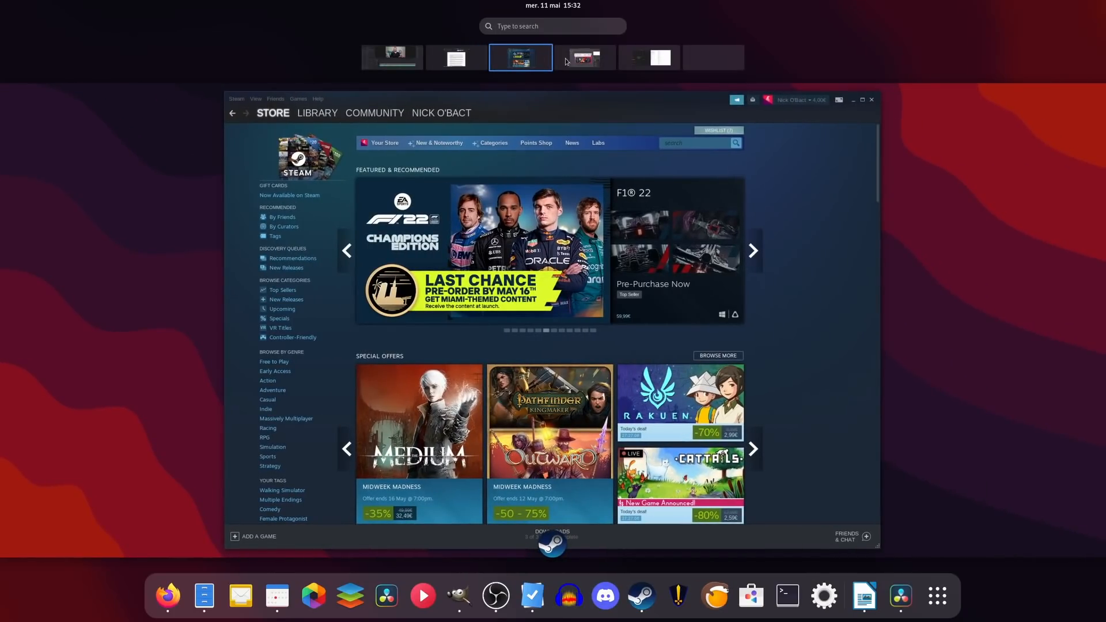
left_click(585, 58)
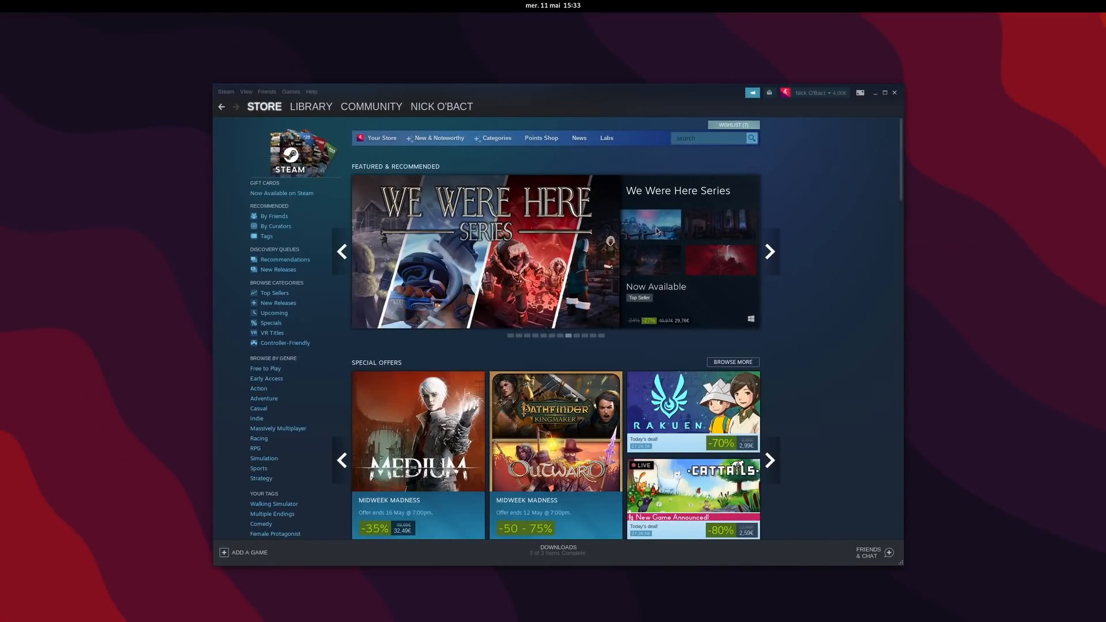
left_click(311, 106)
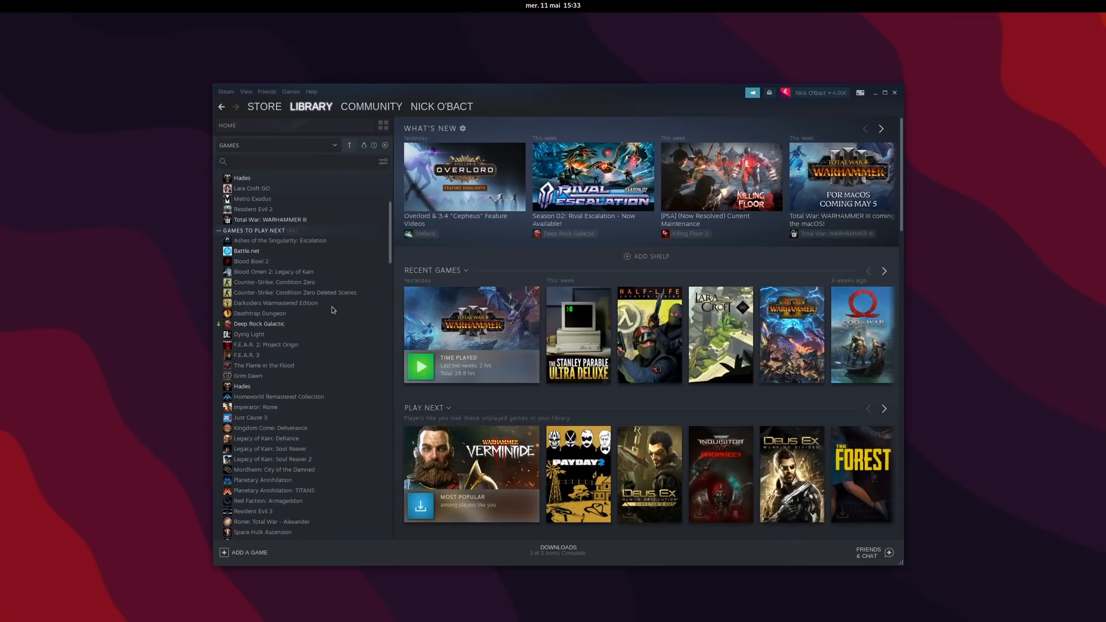